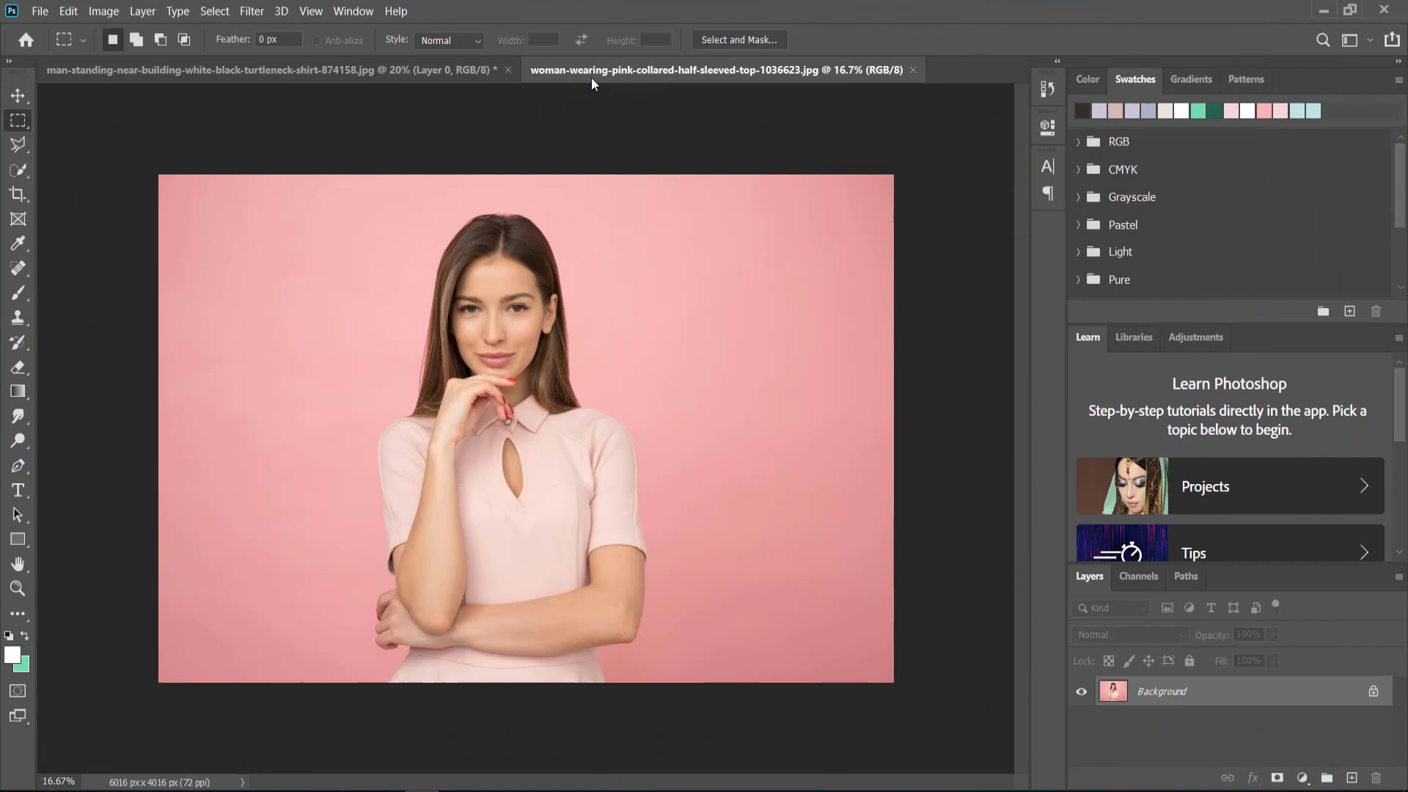
Step: Make the photo of the man in the black turtleneck the active document
left_click(269, 71)
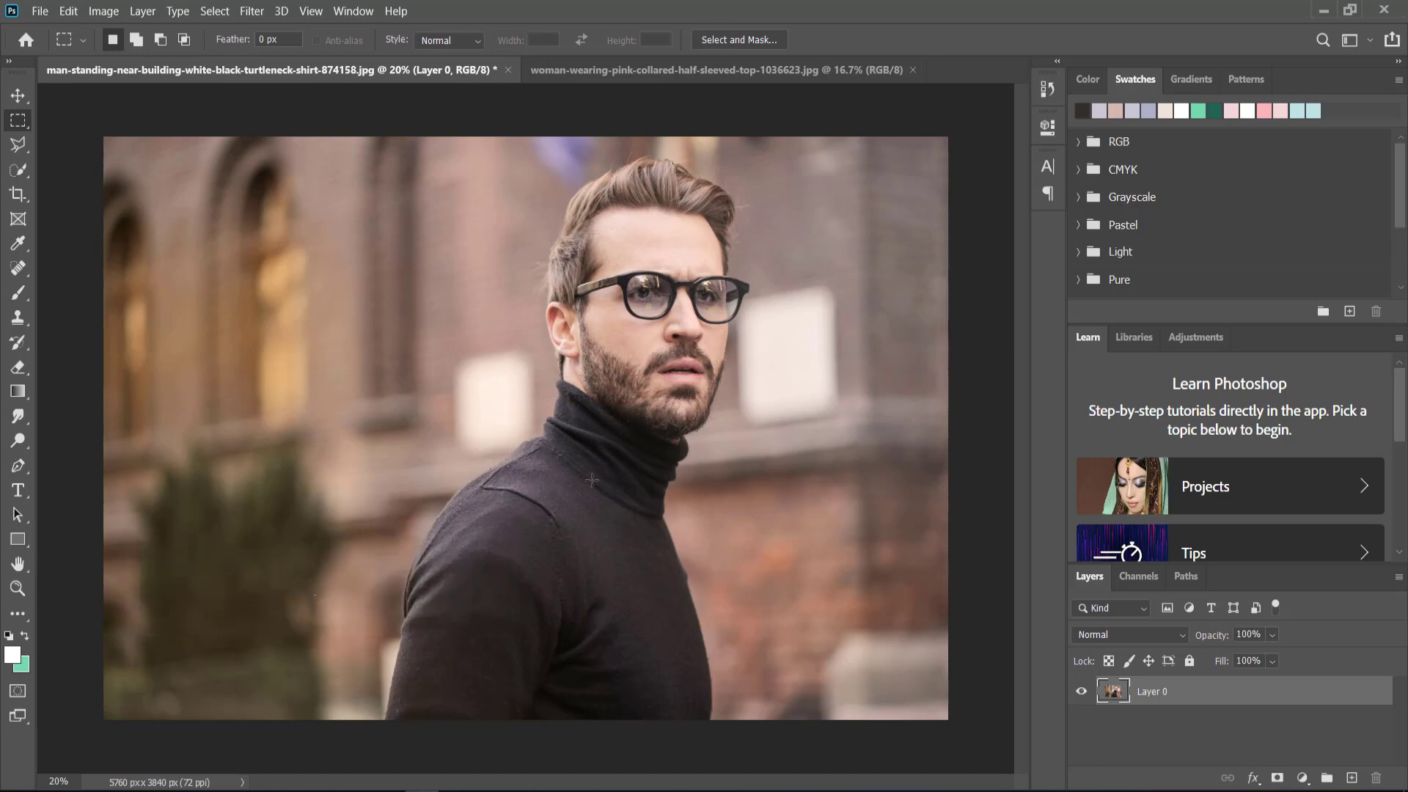
mouse_move(453, 371)
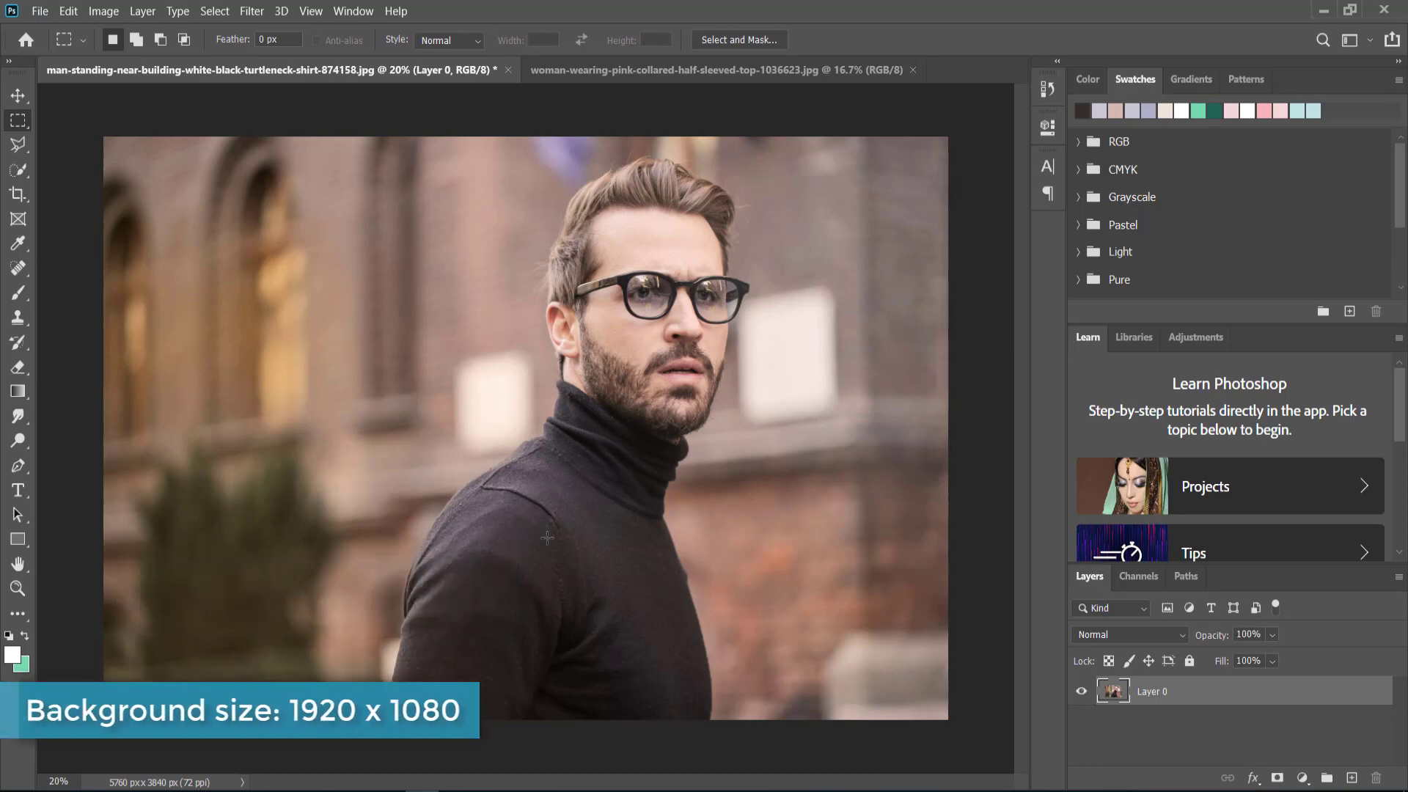
mouse_move(664, 612)
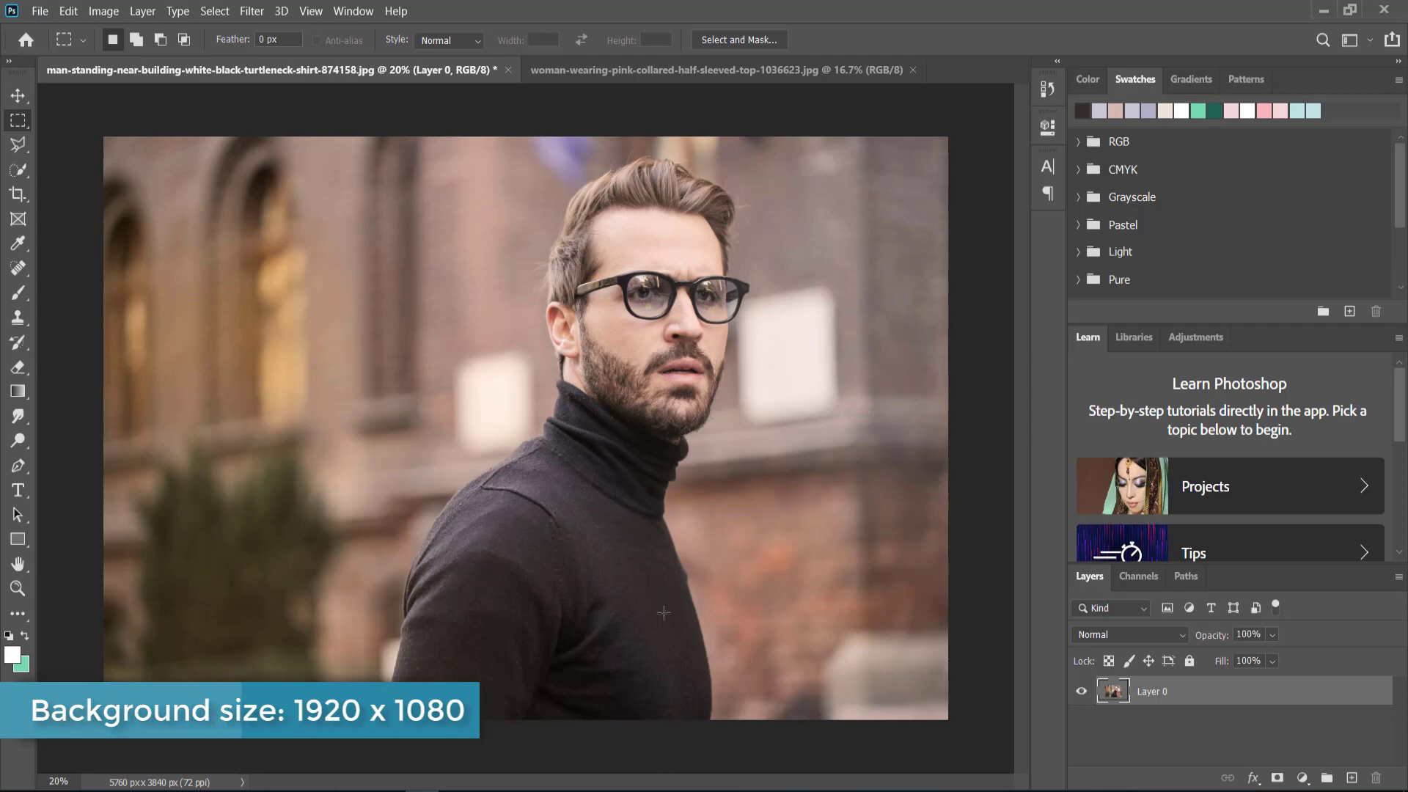
mouse_move(551, 271)
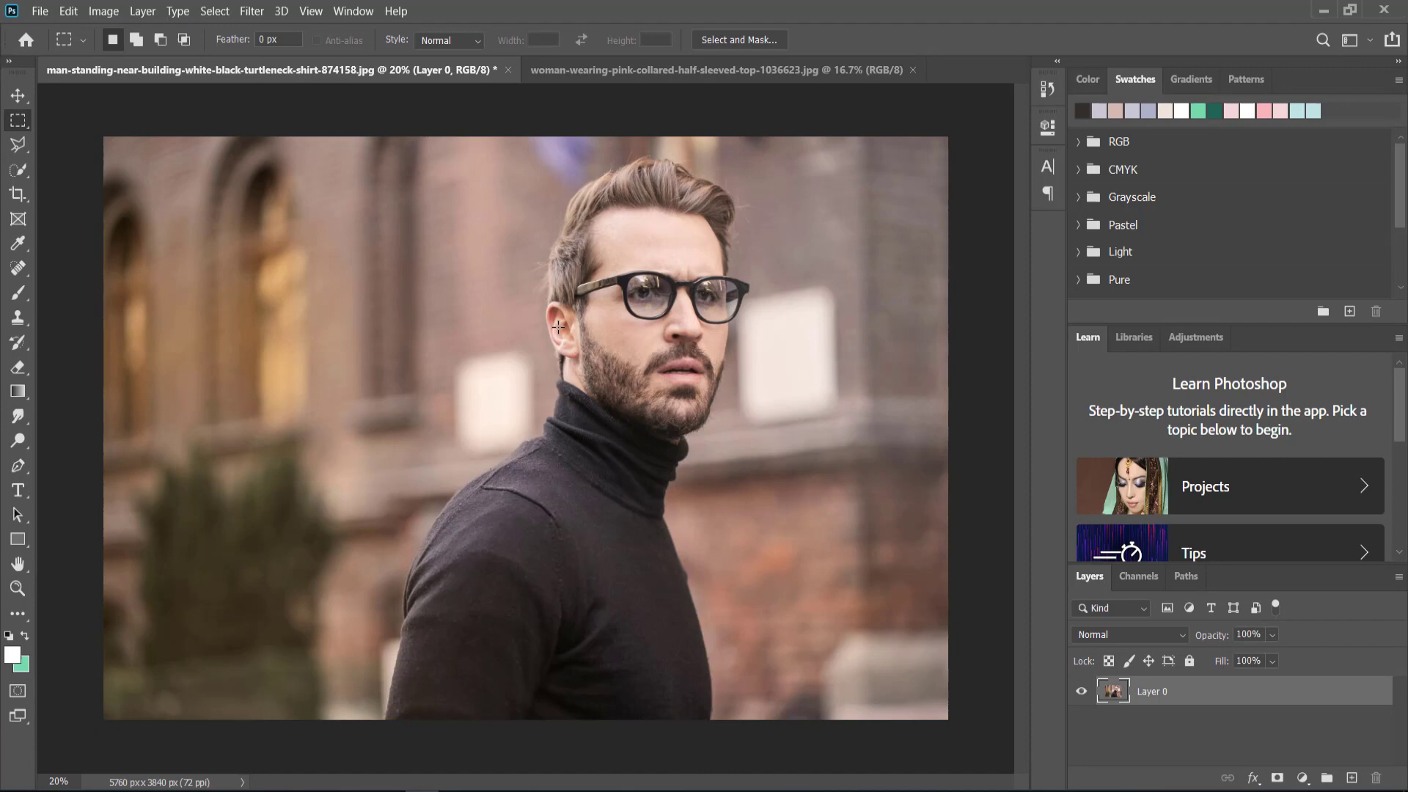
mouse_move(740, 729)
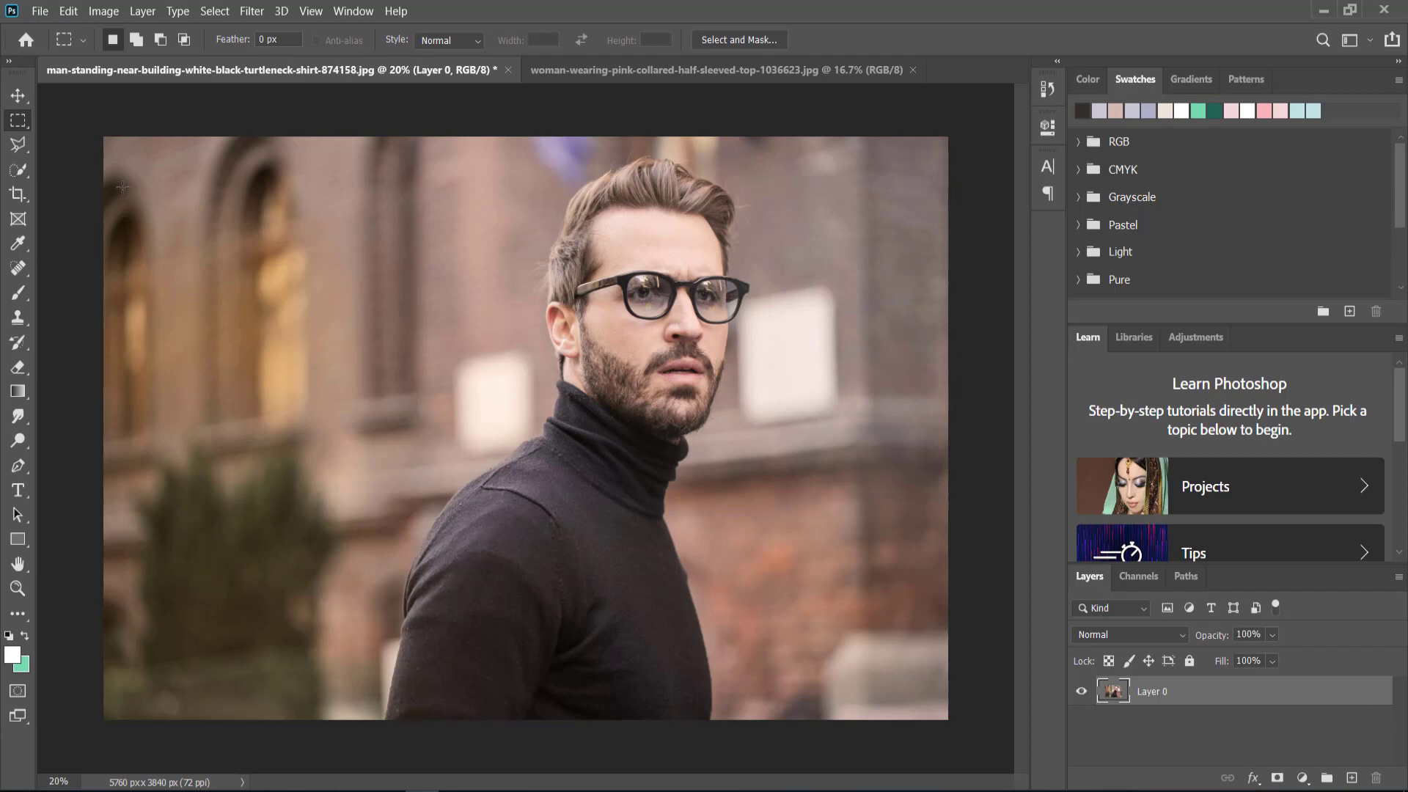
Step: Select the man with the Object Selection Tool, refine it, and copy him to a new layer
left_click(17, 171)
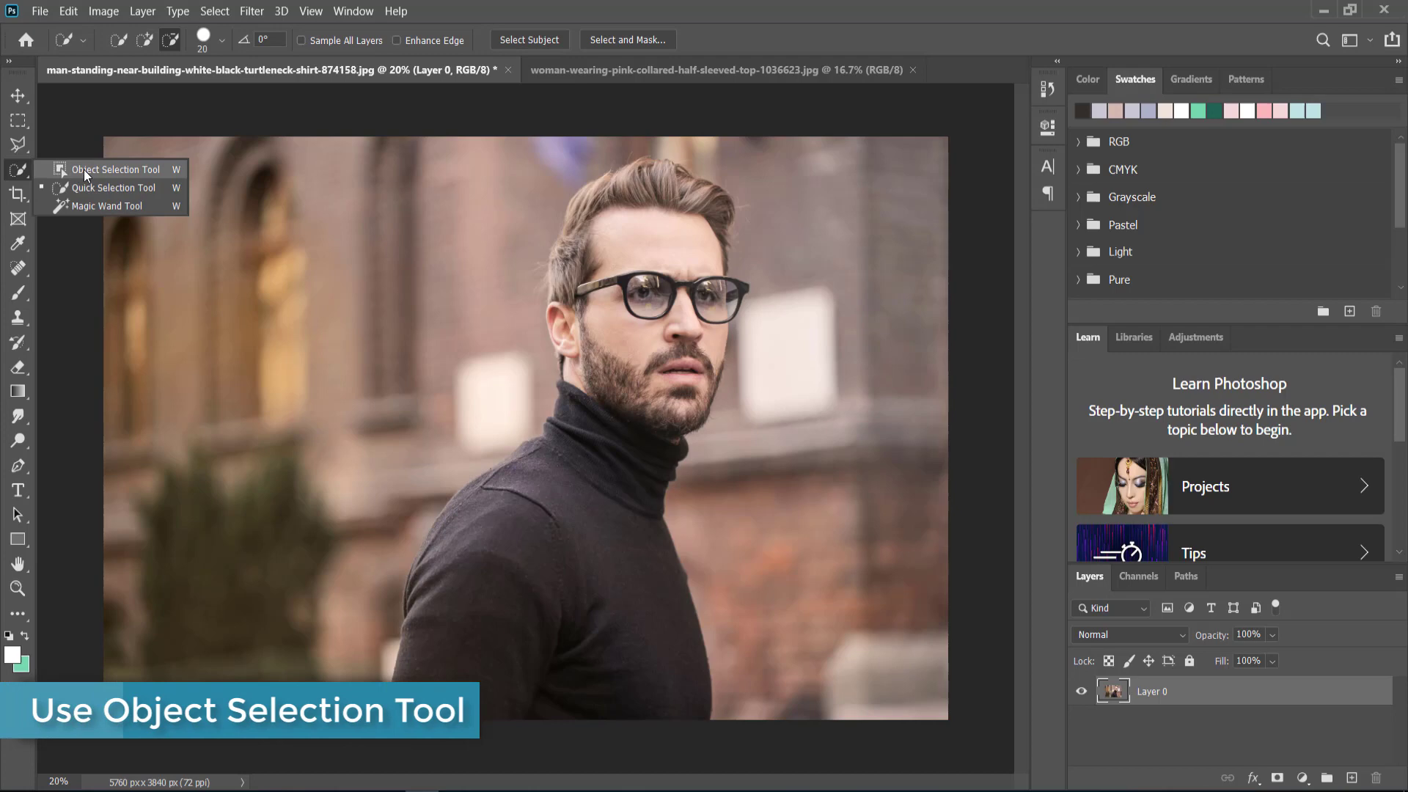
left_click(114, 169)
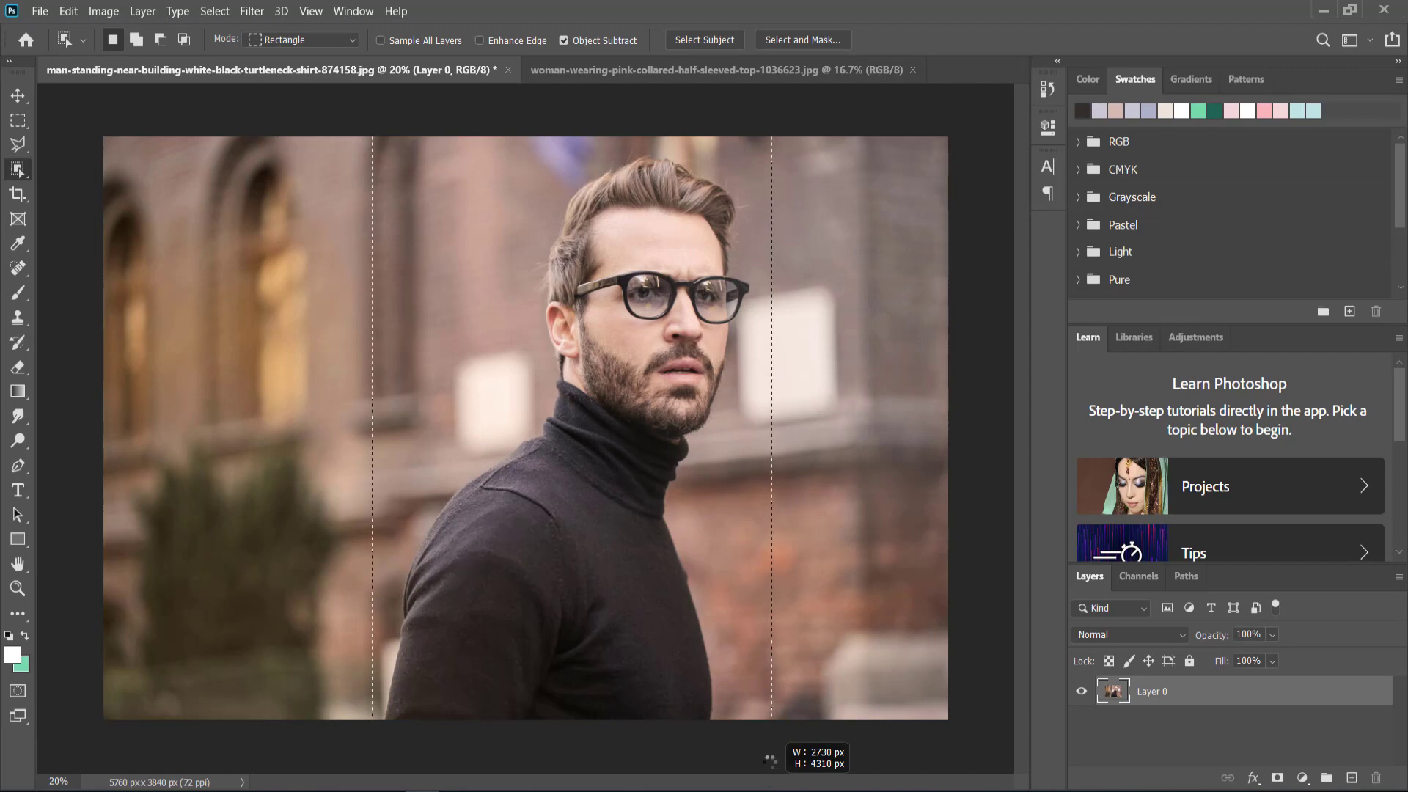
left_click(703, 39)
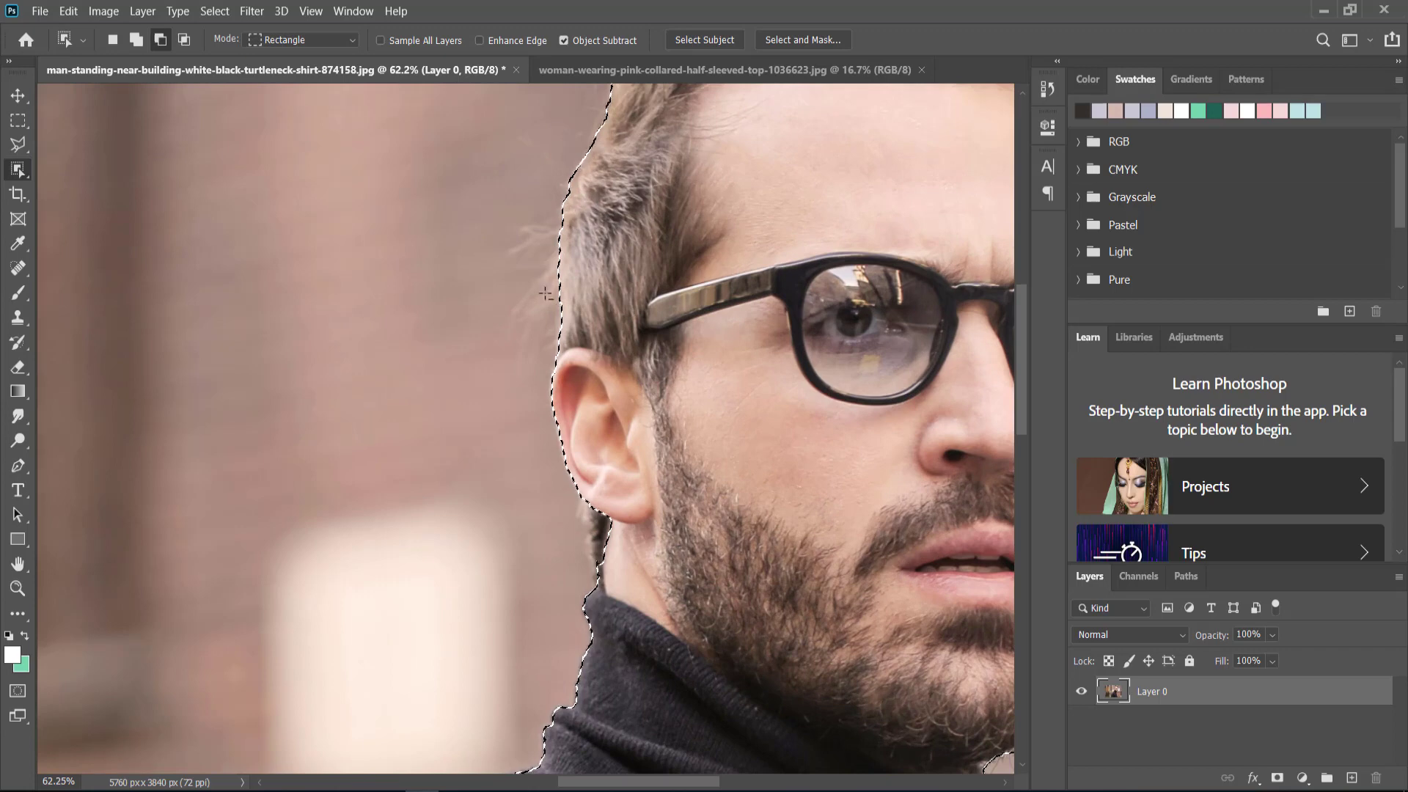
left_click(17, 168)
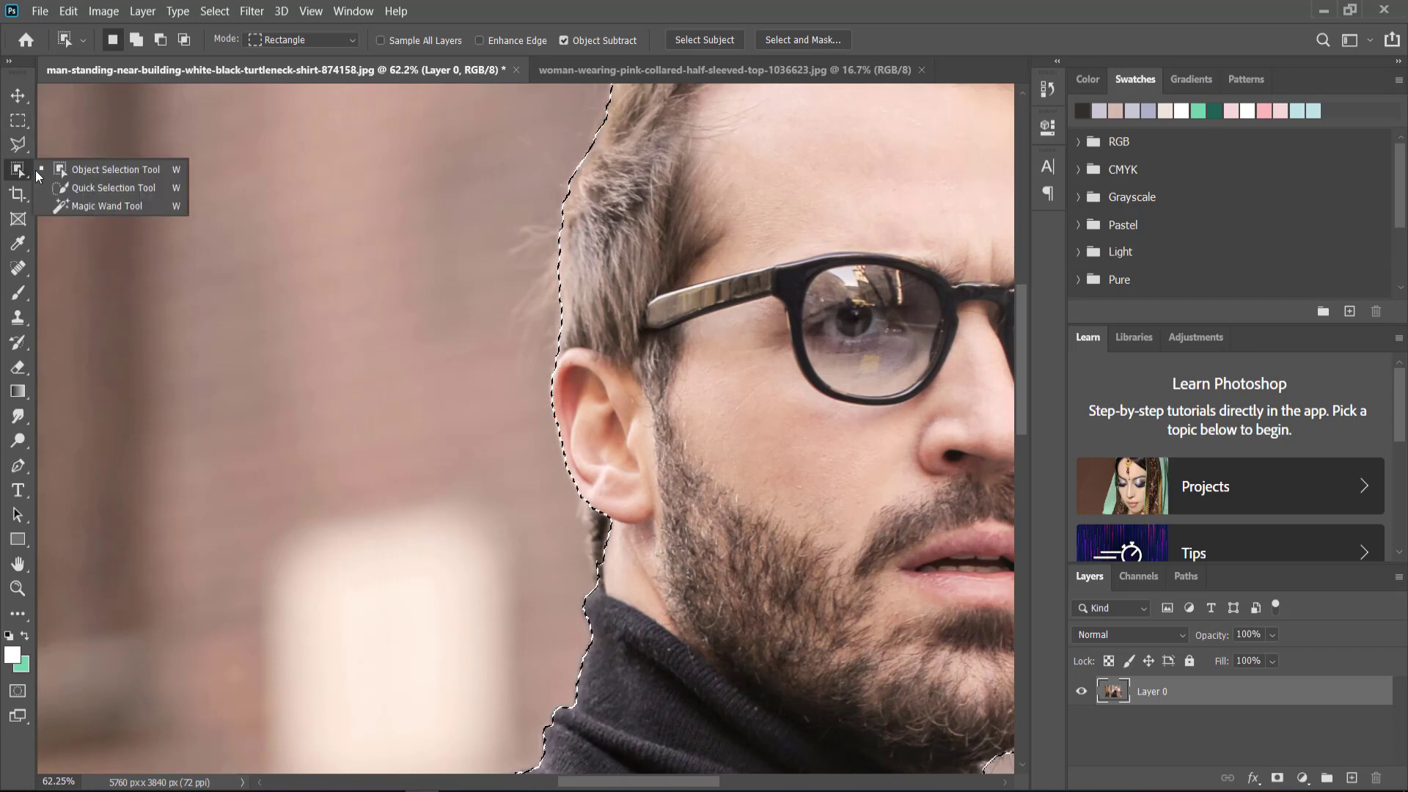
left_click(109, 188)
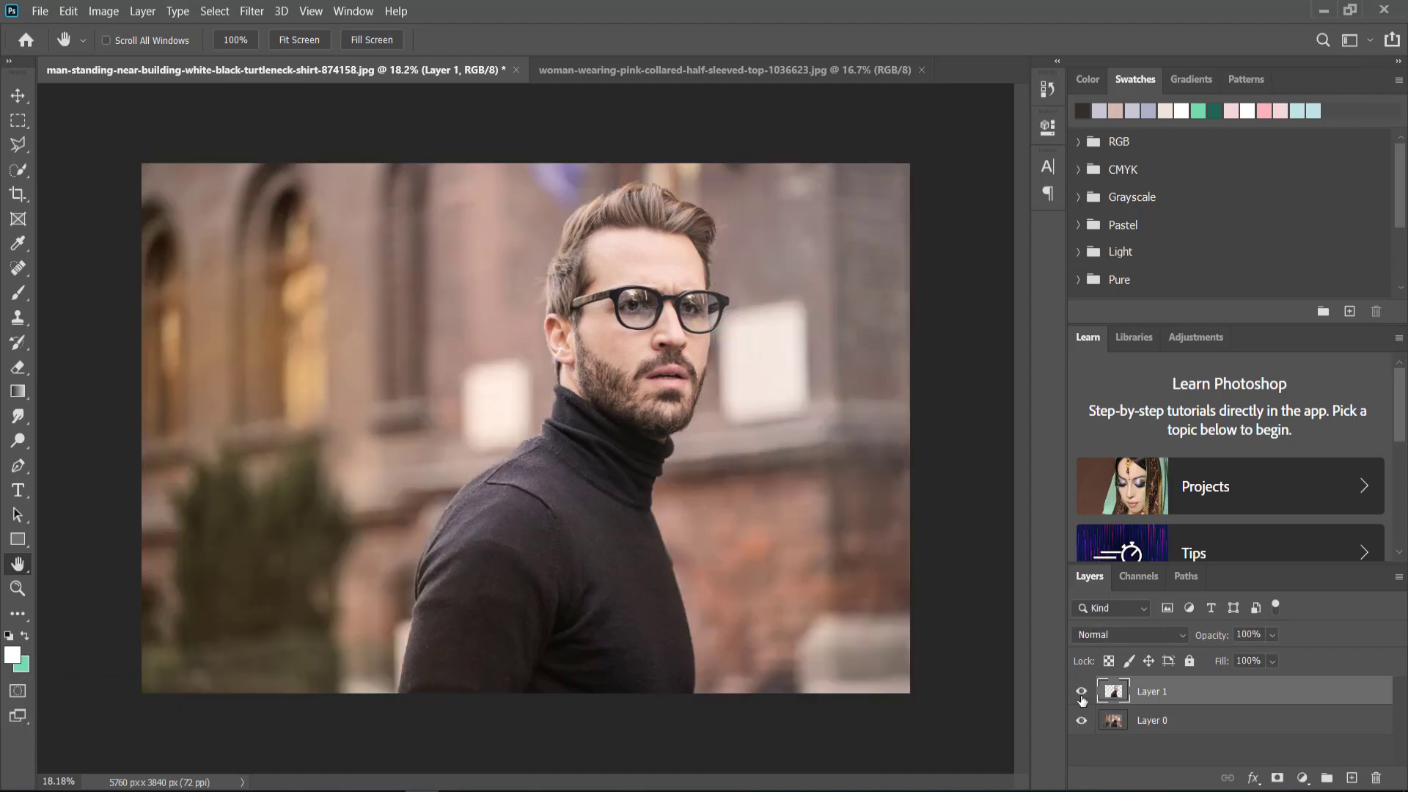
left_click(1081, 691)
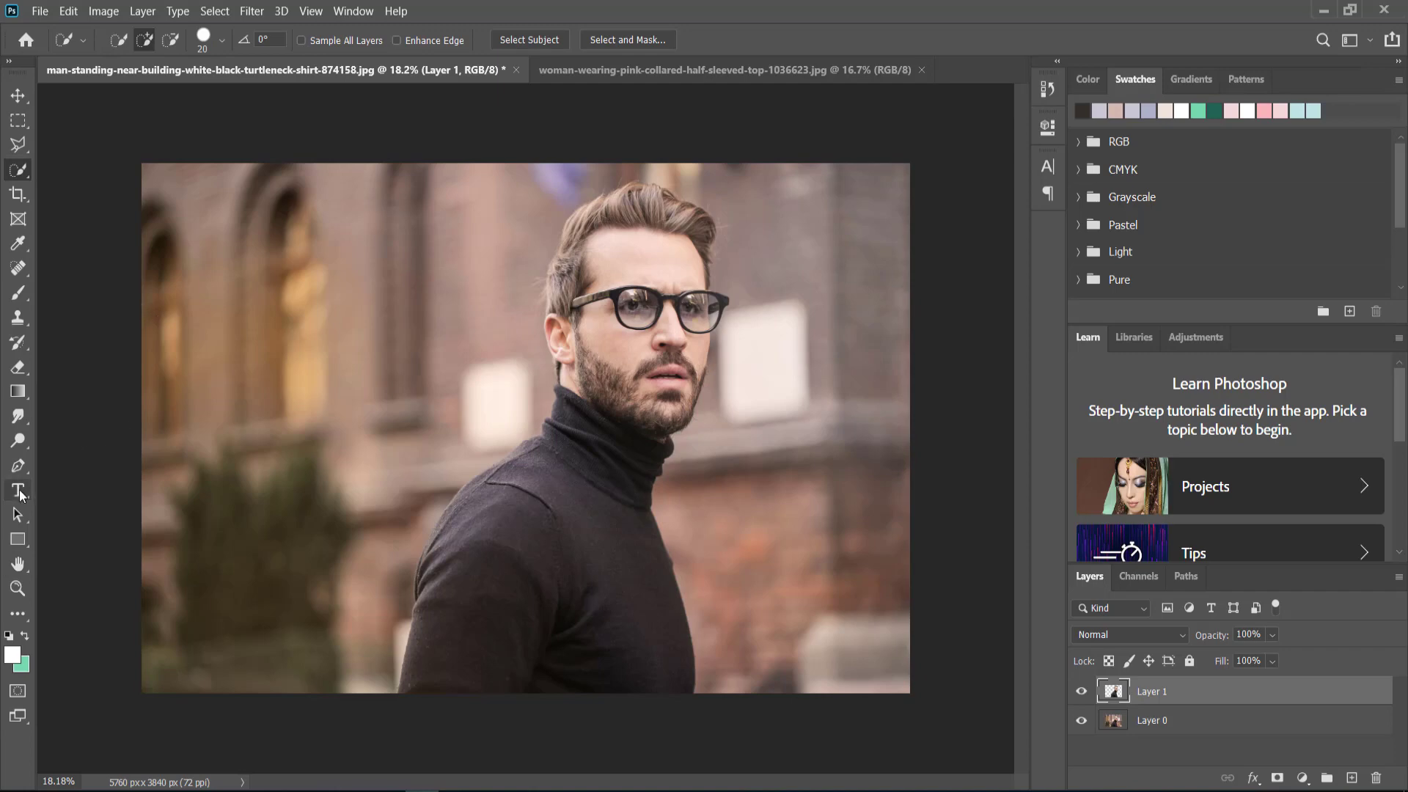
Step: Type the word TEXT, then enlarge and center it with the Move tool
left_click(18, 491)
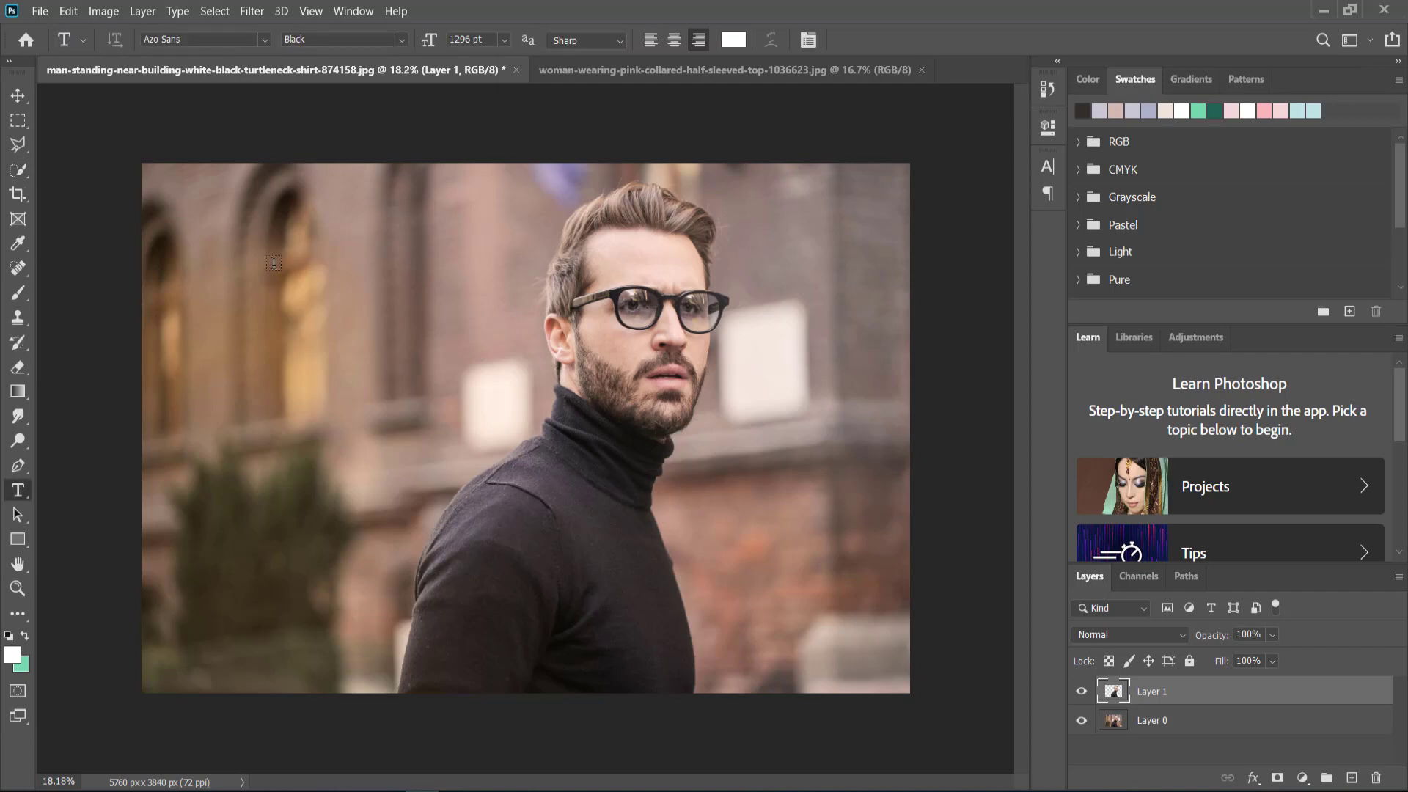
type("m")
type("TEXT")
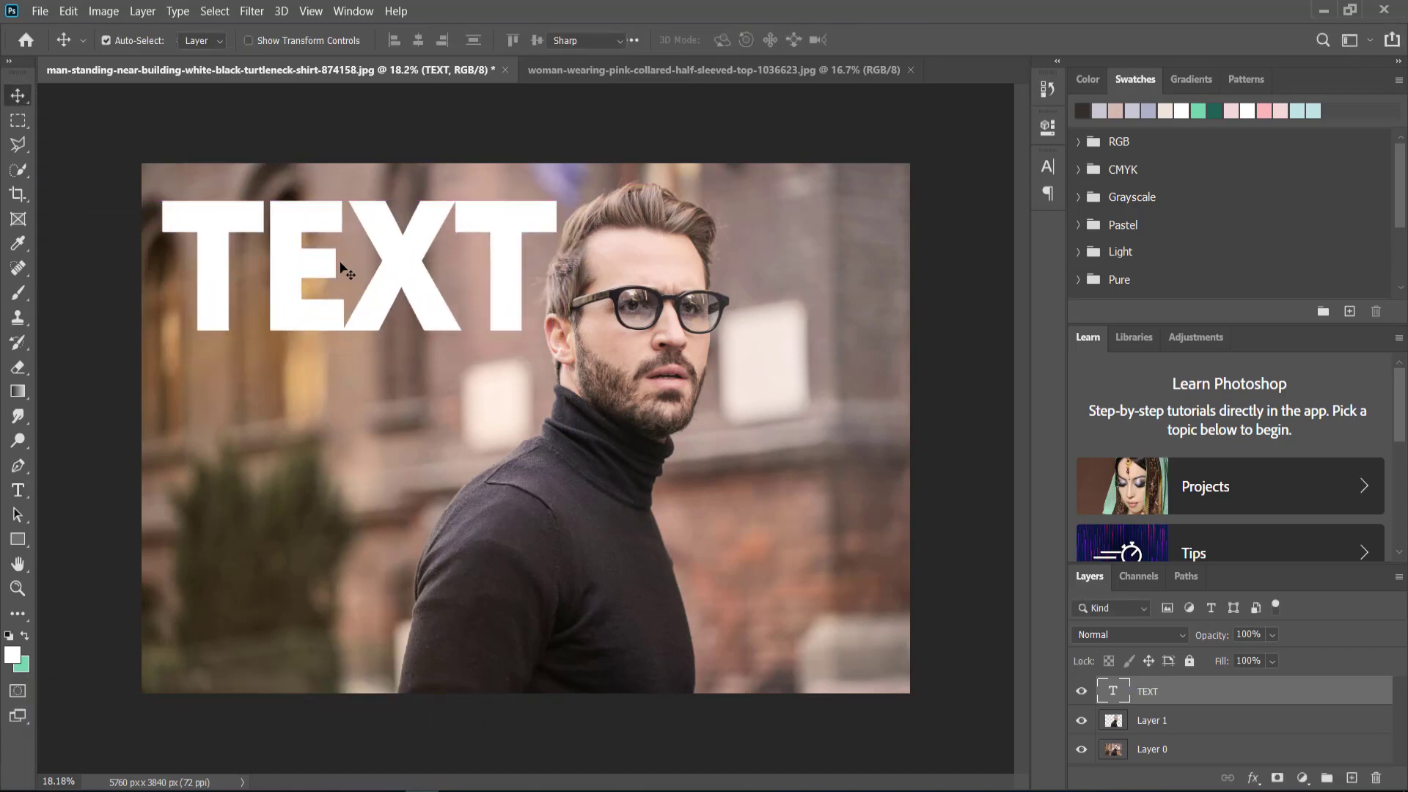
left_click(17, 489)
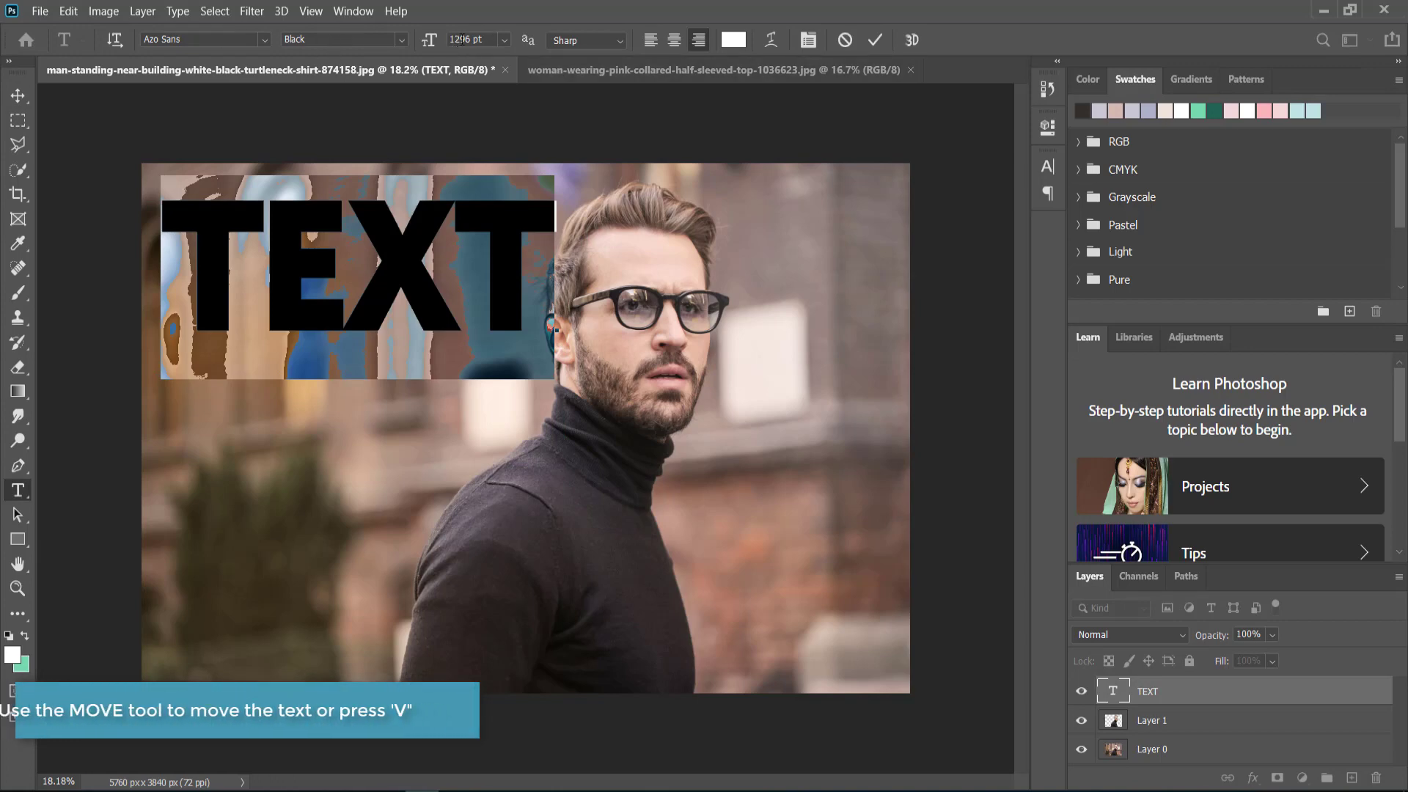
left_click(17, 95)
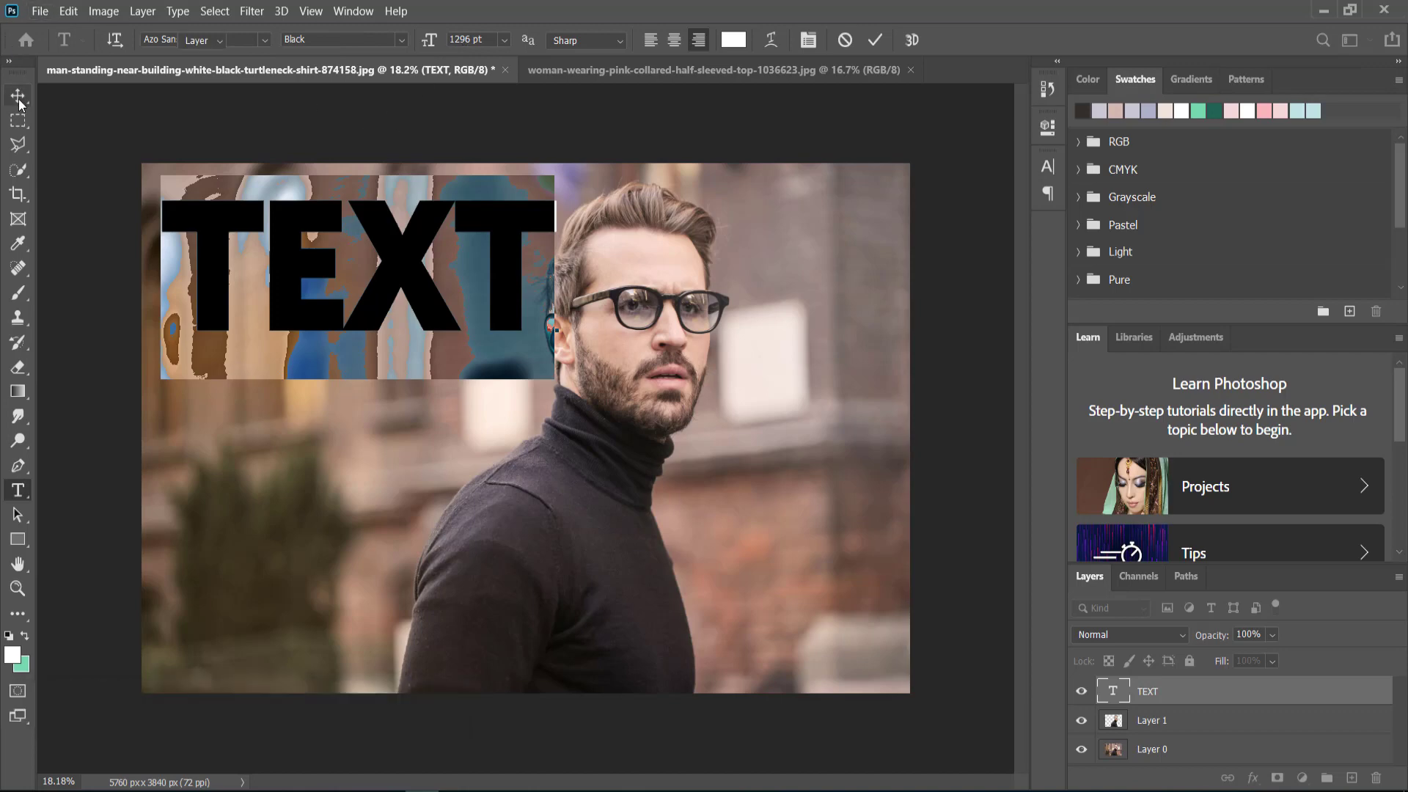
left_click(17, 95)
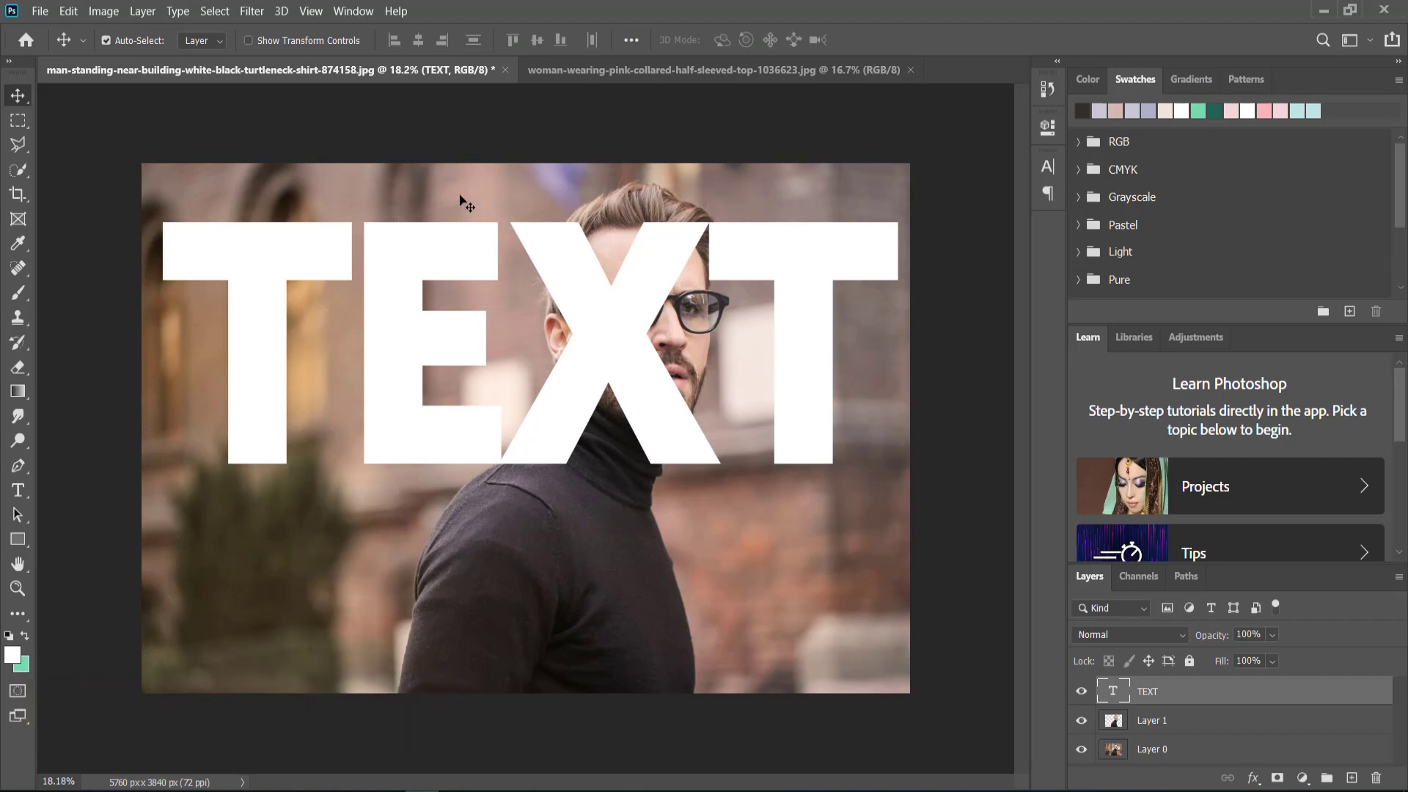
mouse_move(448, 231)
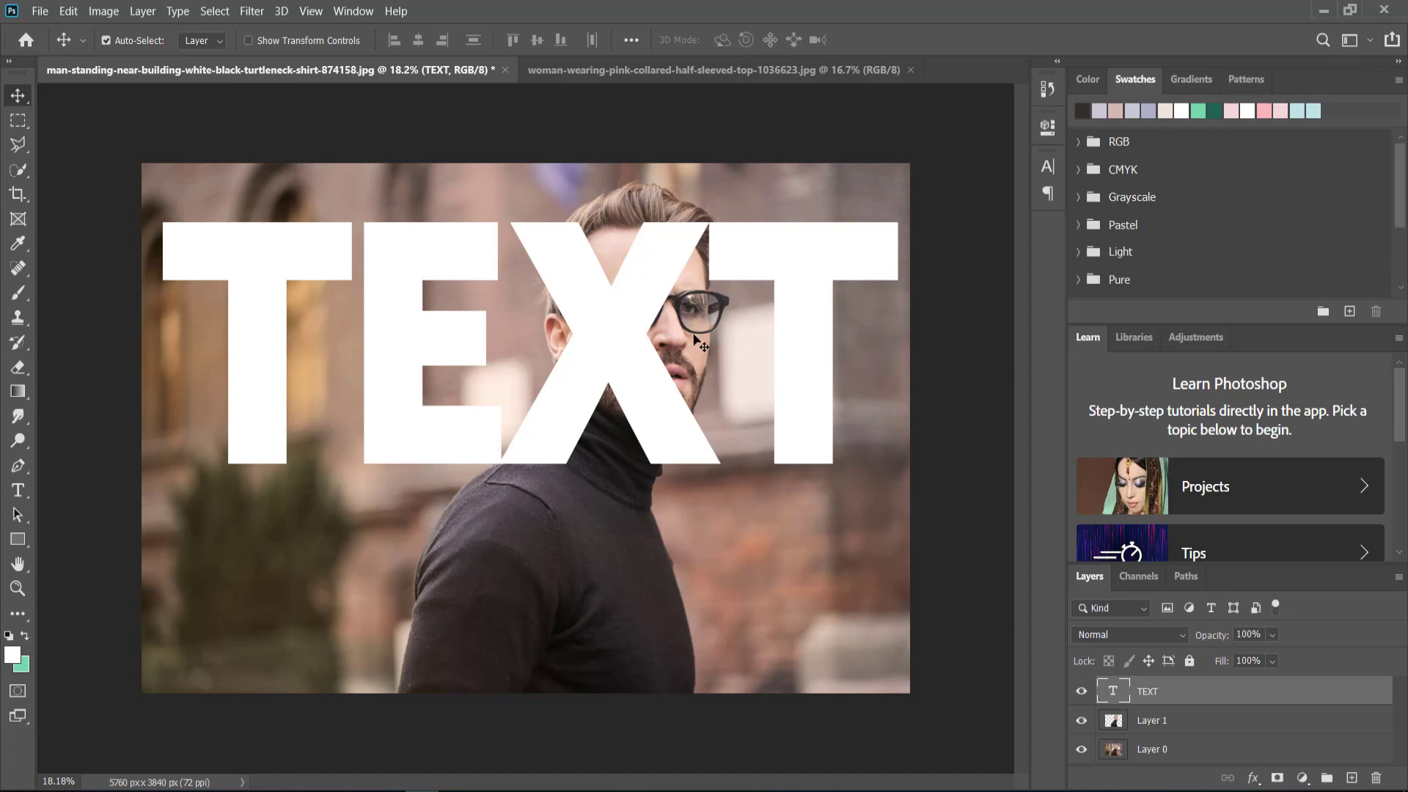
mouse_move(456, 174)
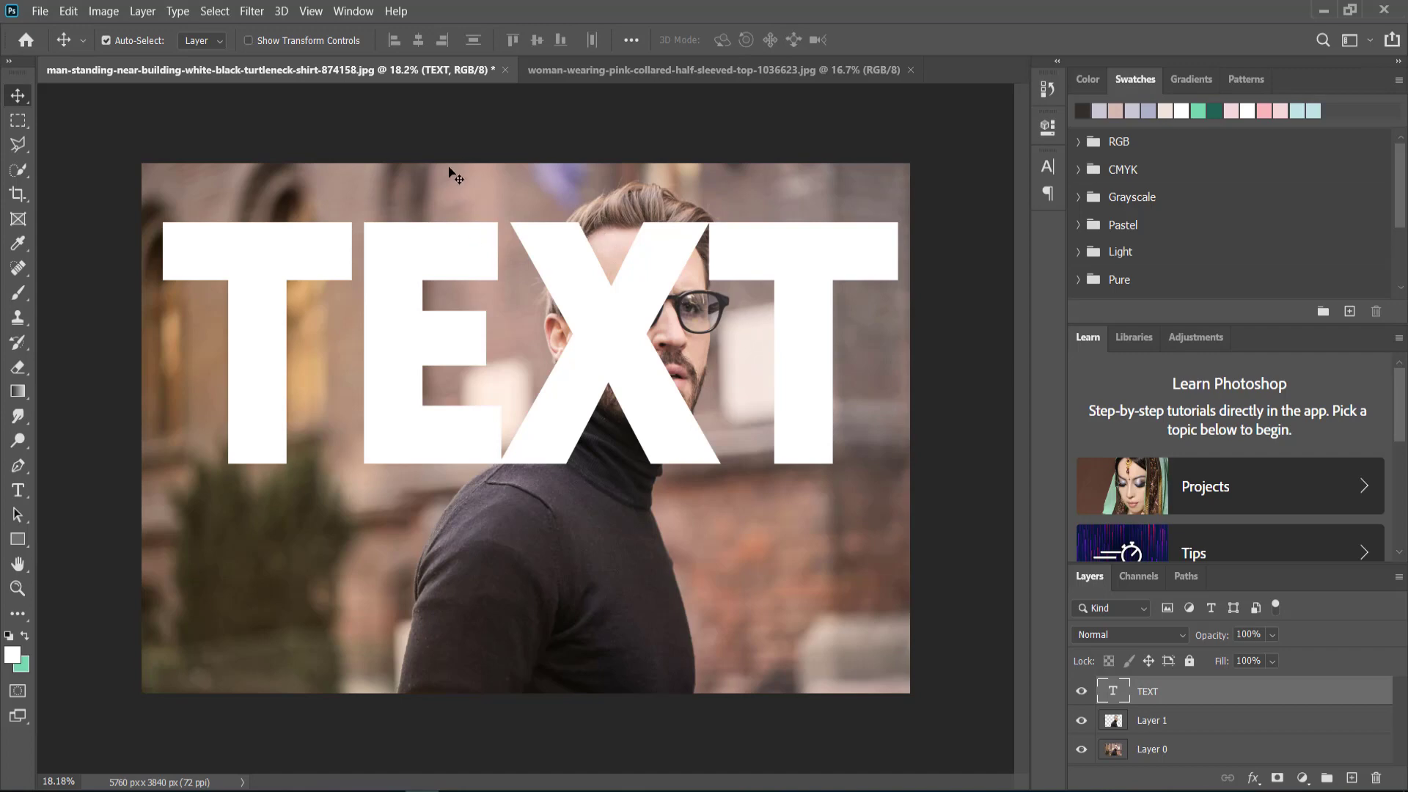
mouse_move(417, 99)
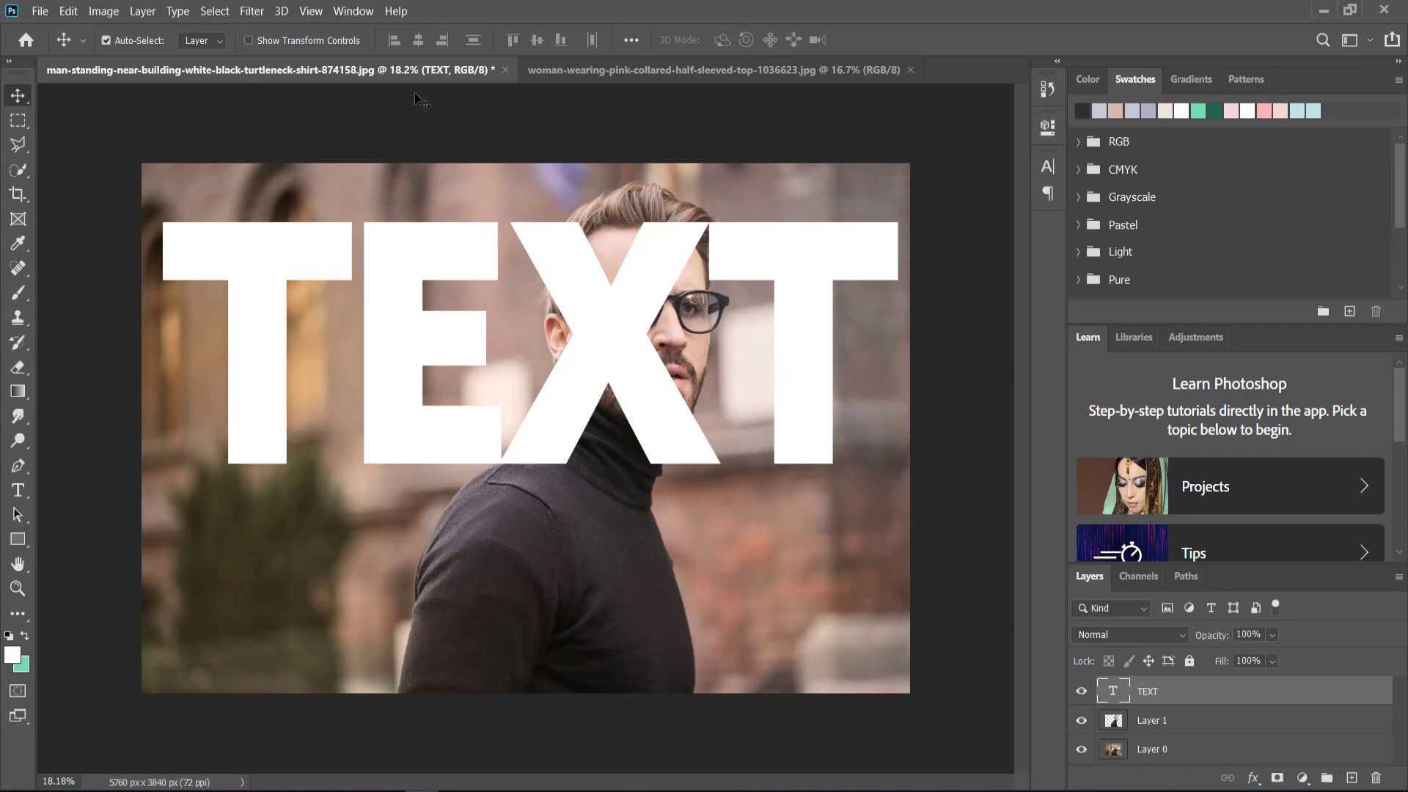
Step: Set the tracking of the TEXT letters to -40 in the Character panel
left_click(353, 11)
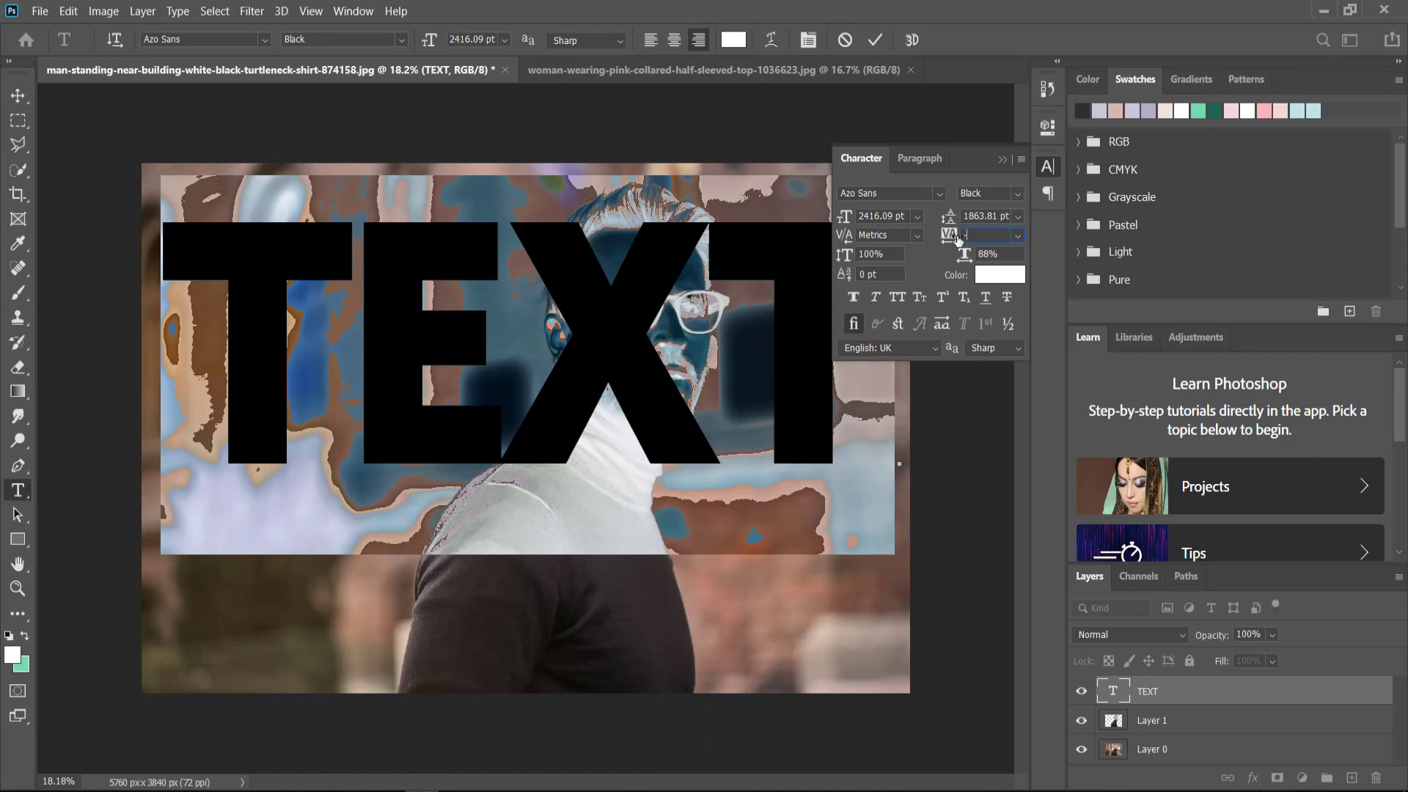
type("-40")
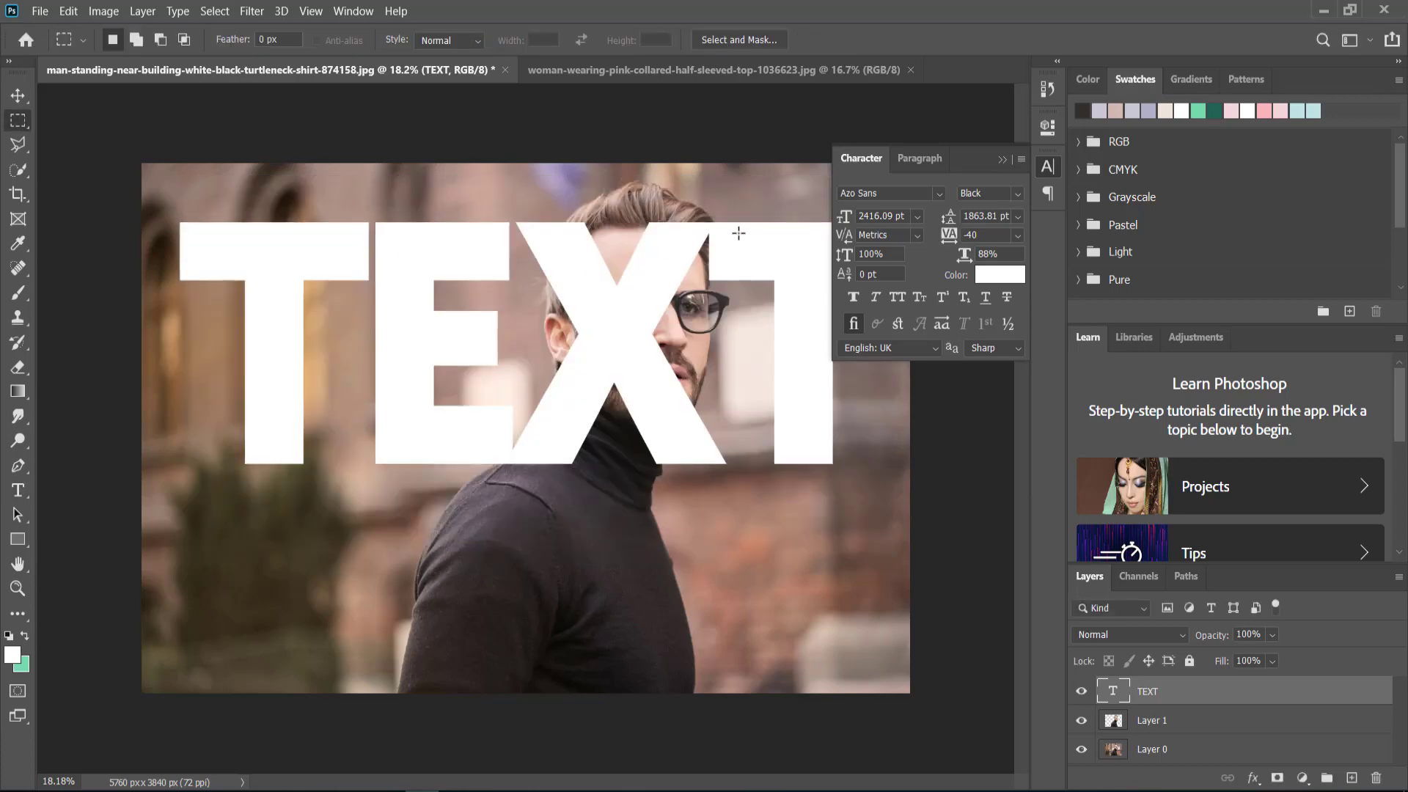
mouse_move(917, 182)
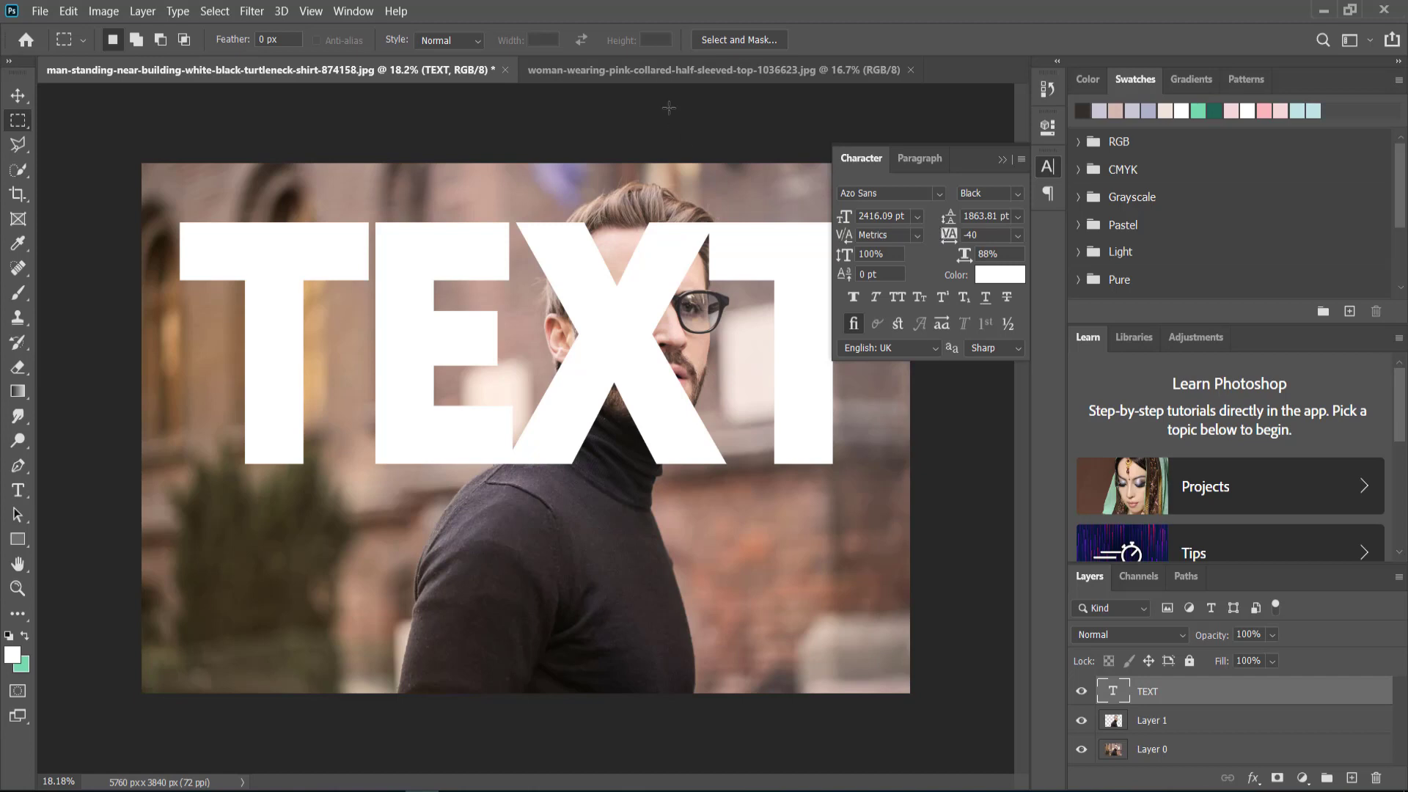
mouse_move(977, 175)
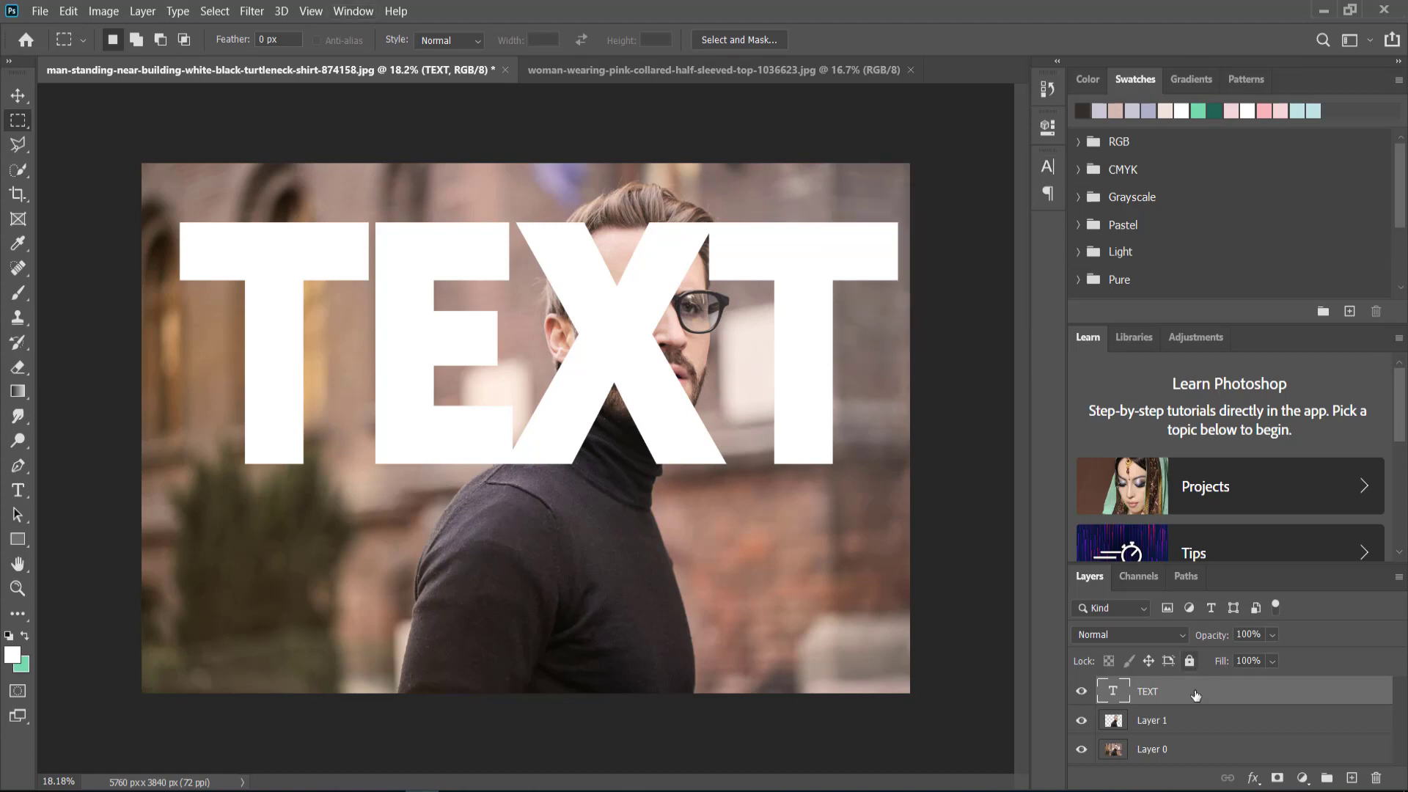
Step: Move the TEXT layer between Layer 1 and Layer 0, then open its Layer Style
left_click_drag(1147, 692, 1147, 719)
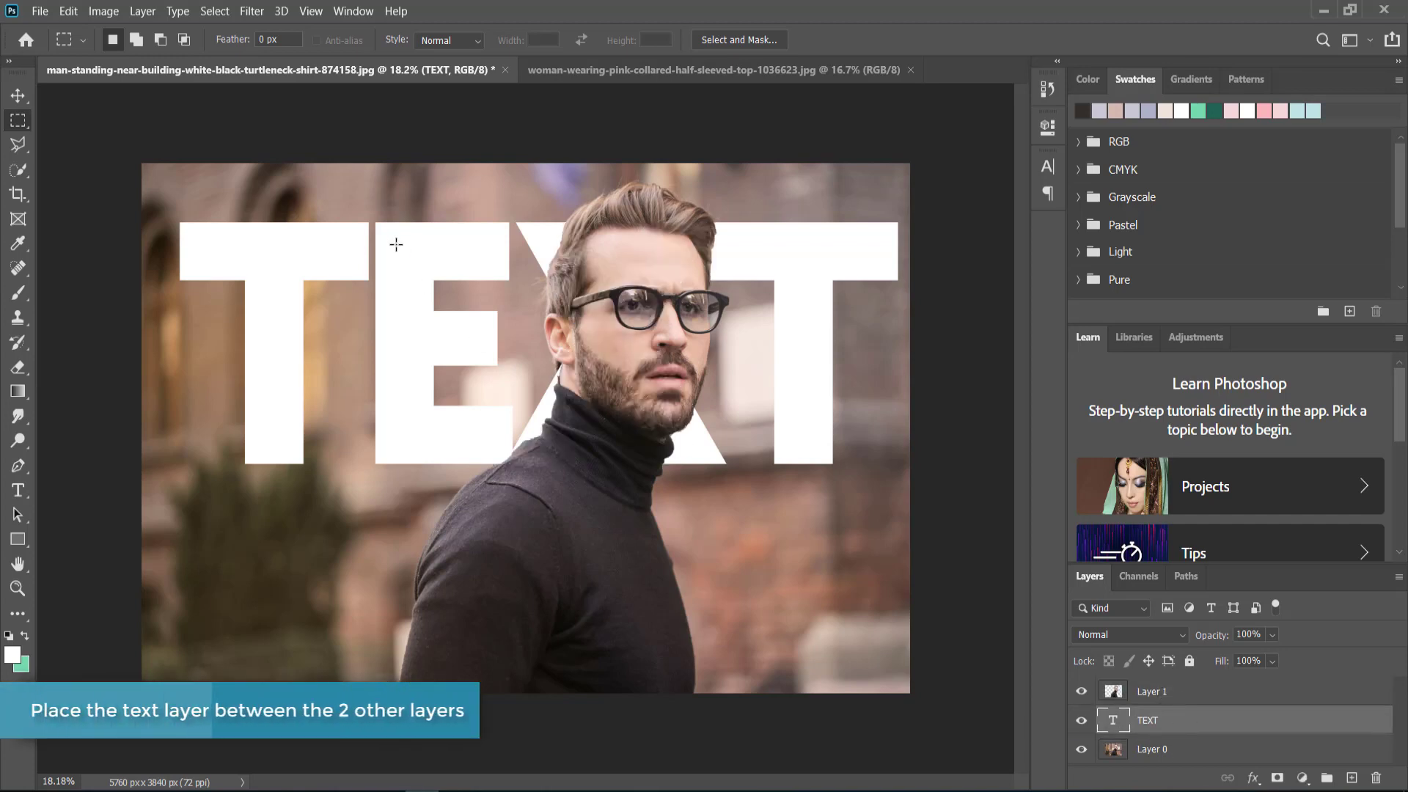
left_click(17, 95)
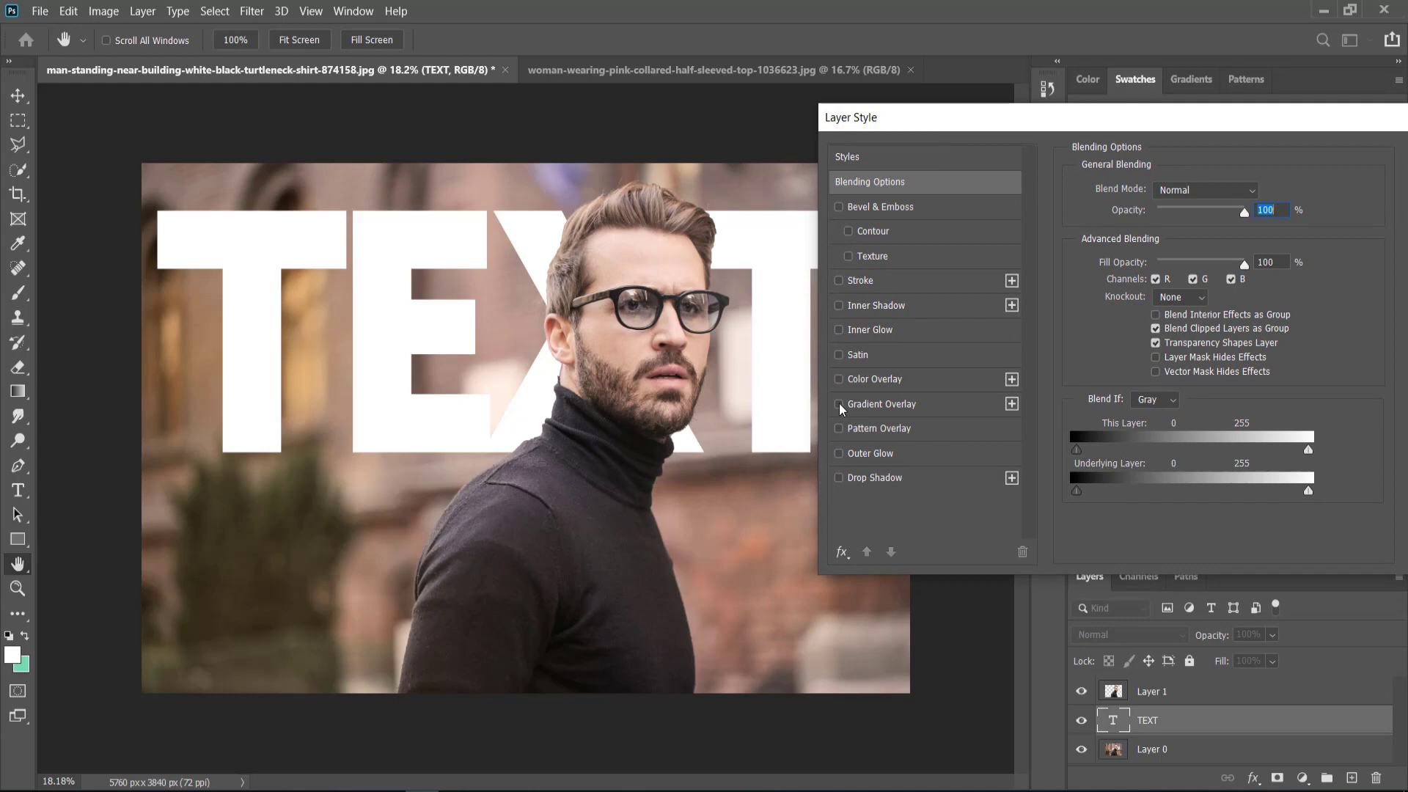
Step: Add a reversed light-orange Gradient Overlay at Multiply 77%, then enable Drop Shadow
left_click(839, 403)
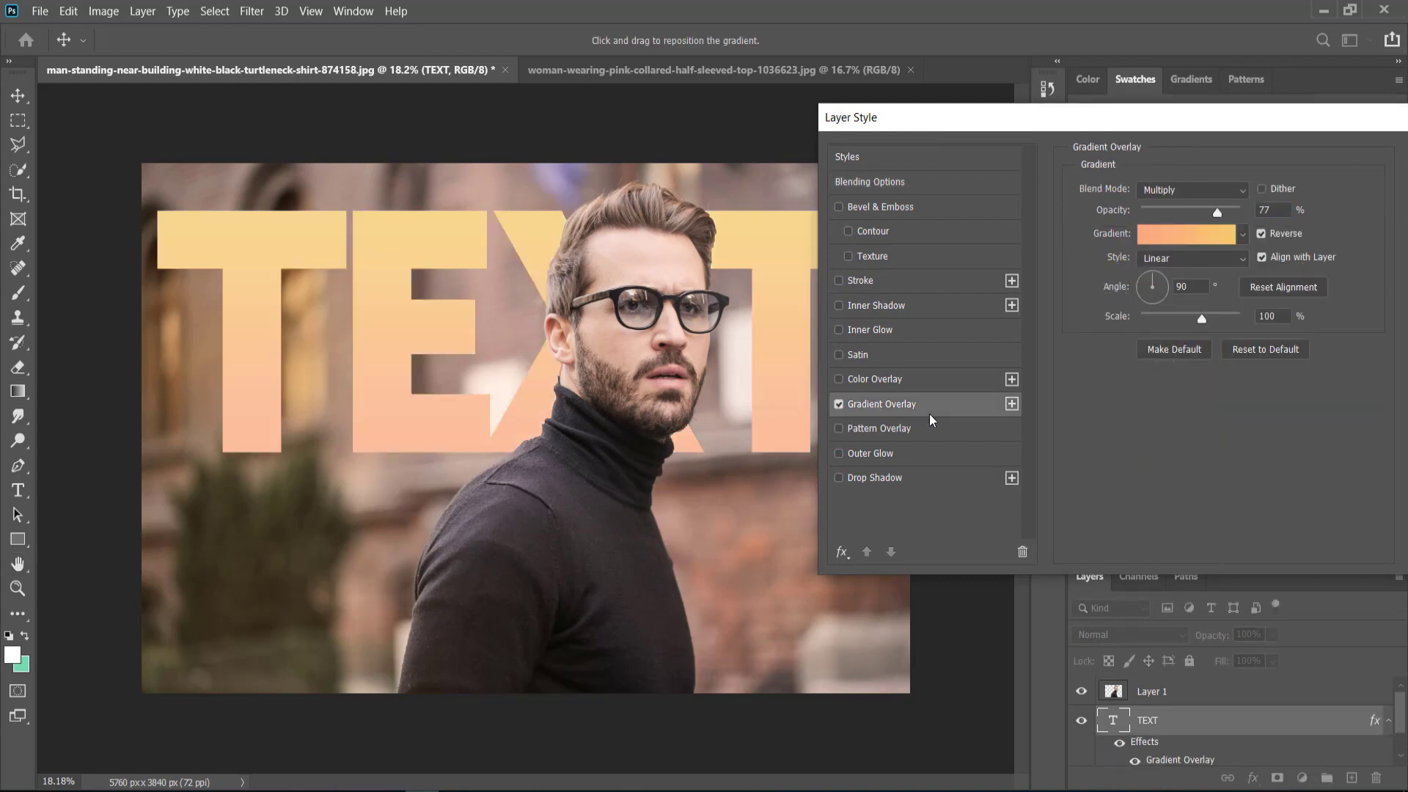
left_click(1241, 235)
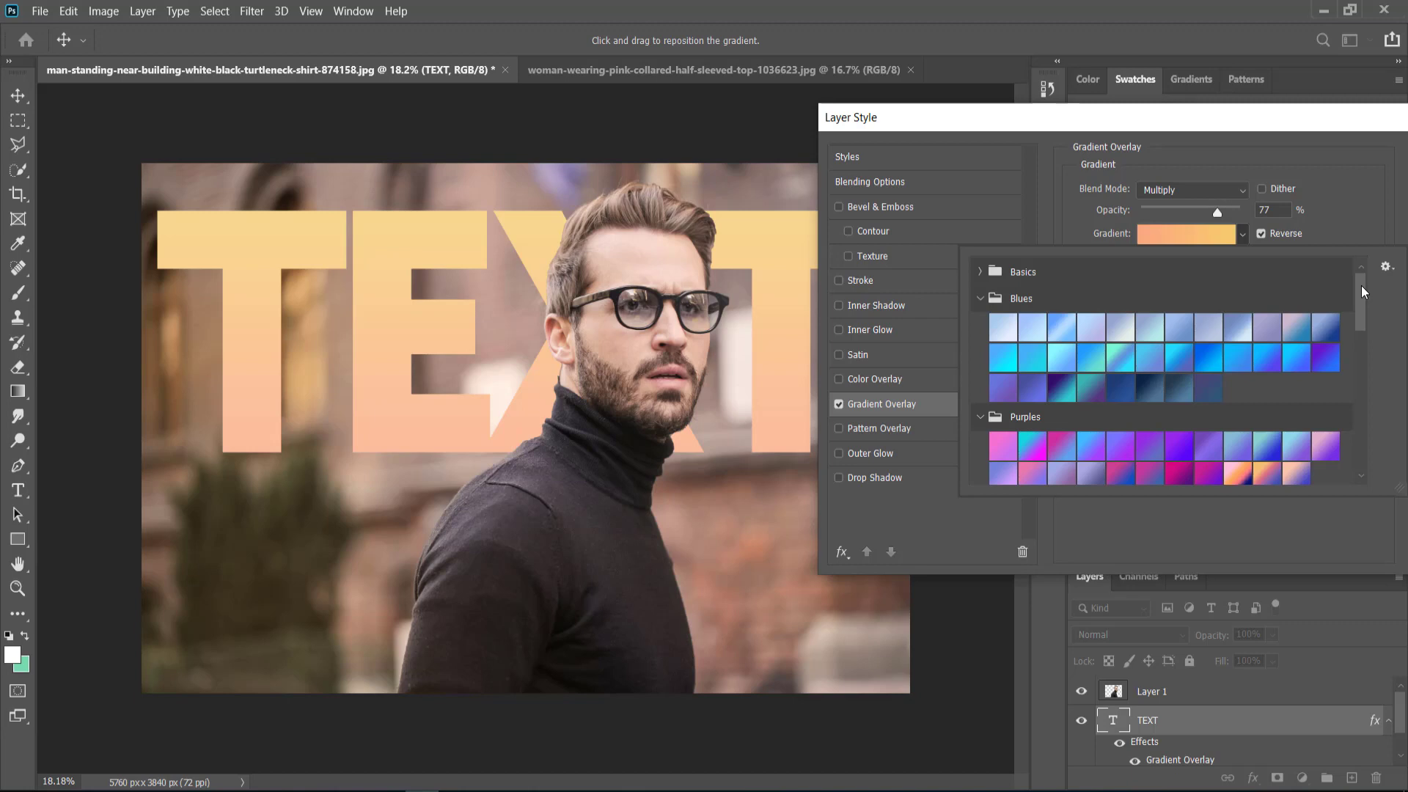
scroll("down", 3)
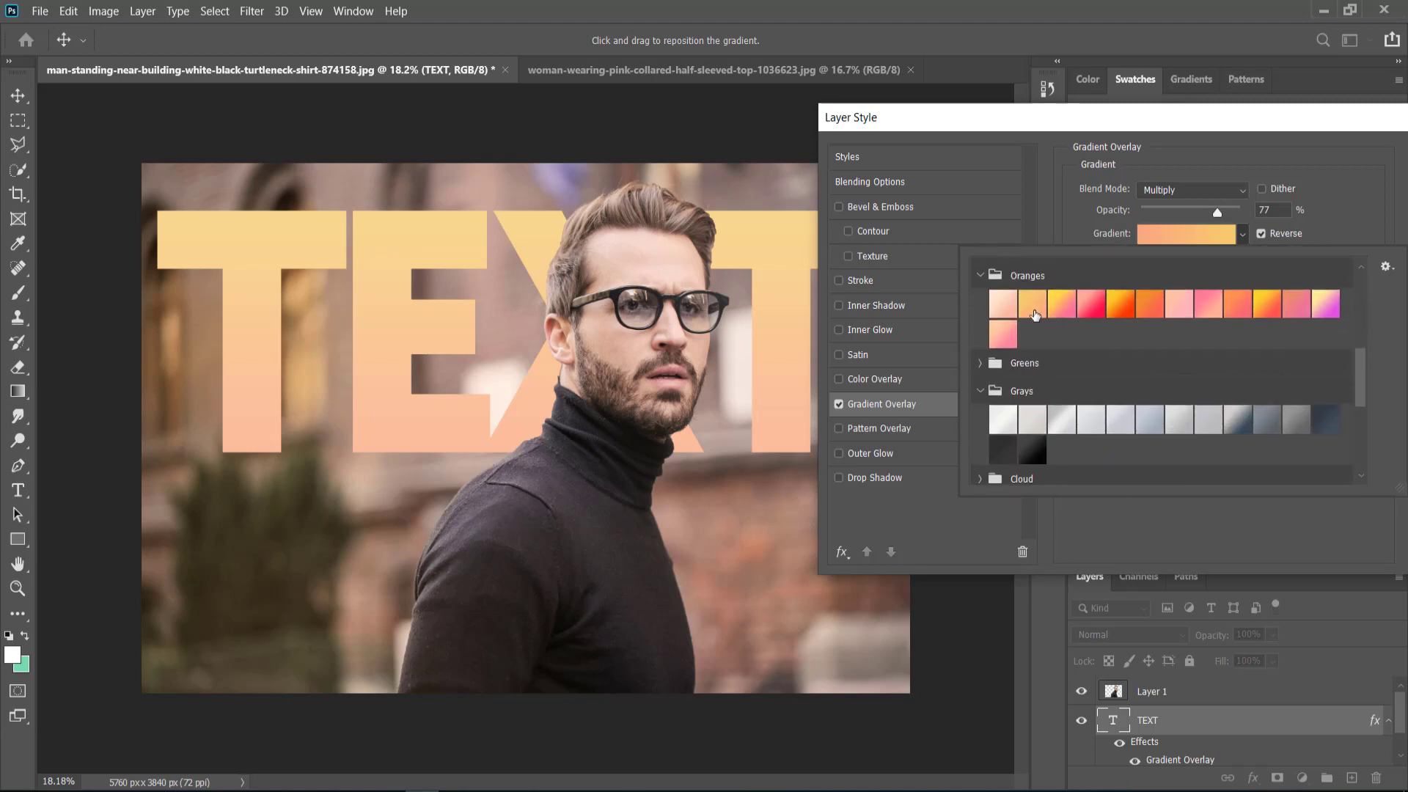
left_click(1031, 304)
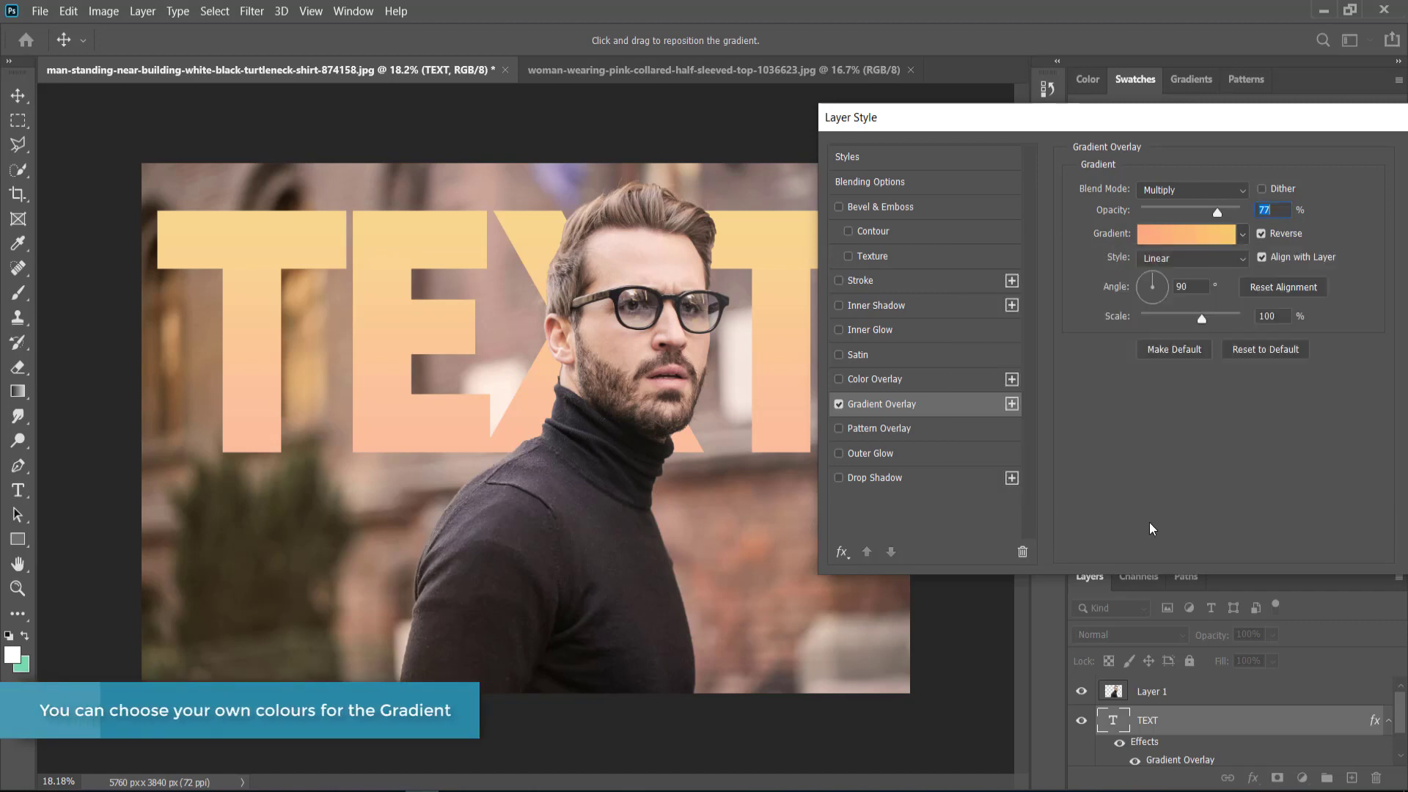
mouse_move(857, 483)
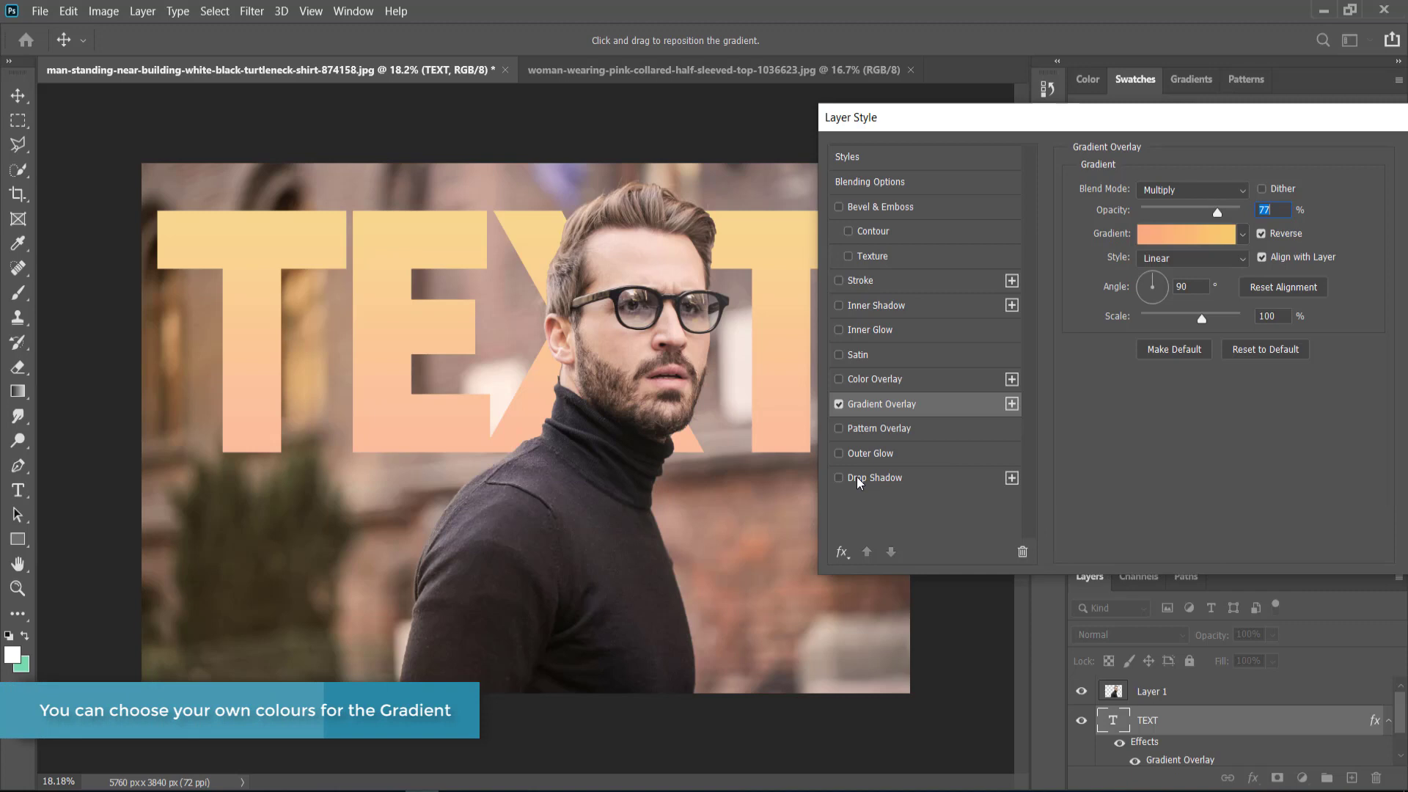
left_click(838, 477)
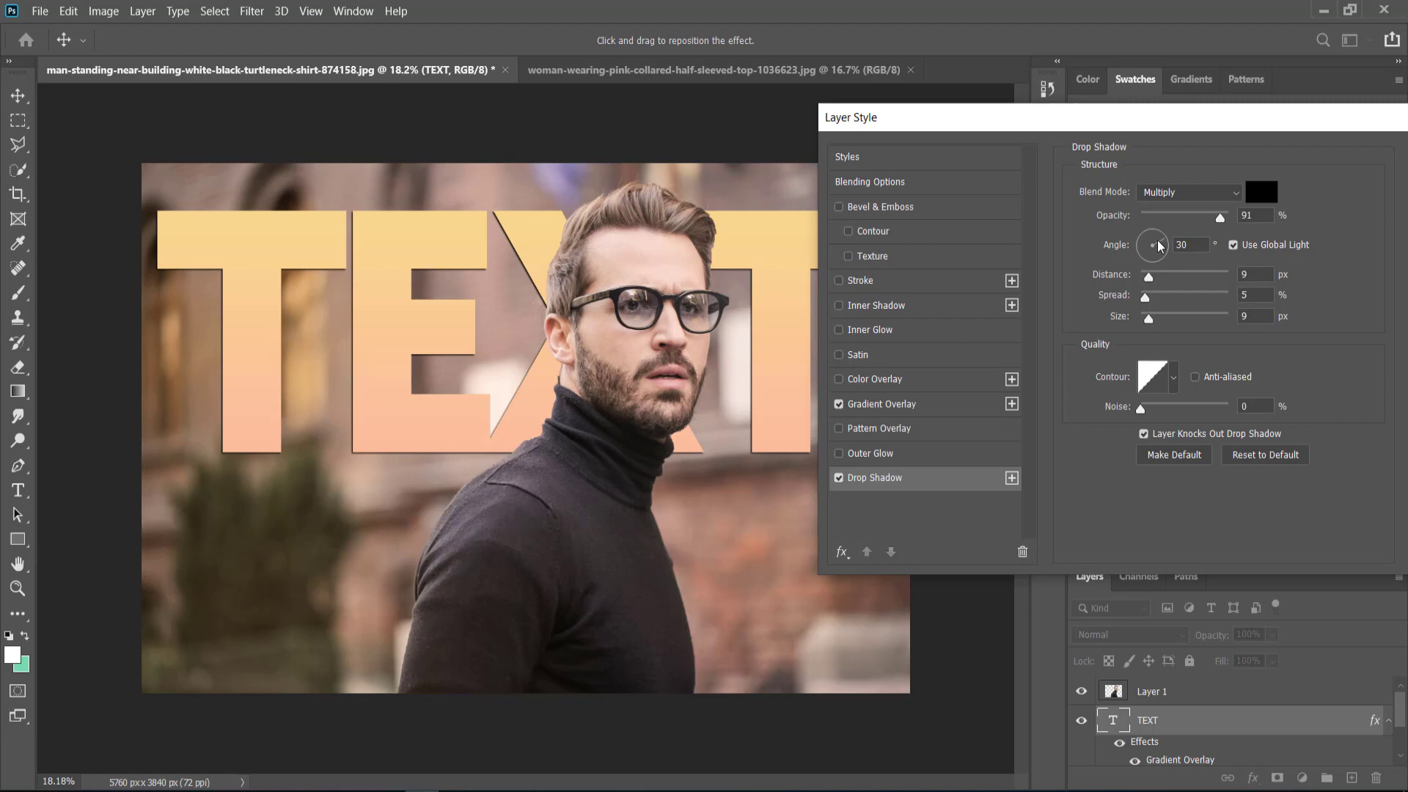
mouse_move(1153, 245)
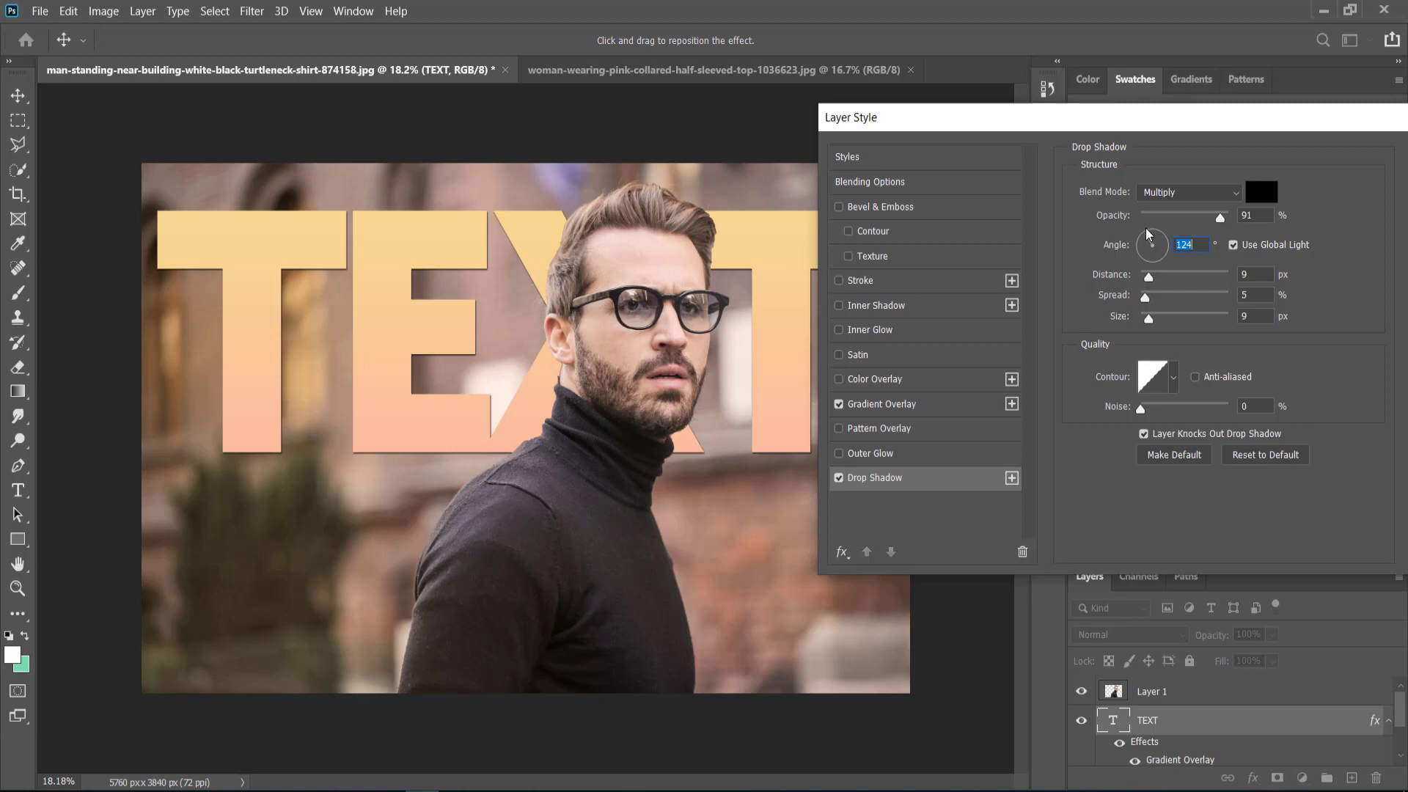
mouse_move(1221, 187)
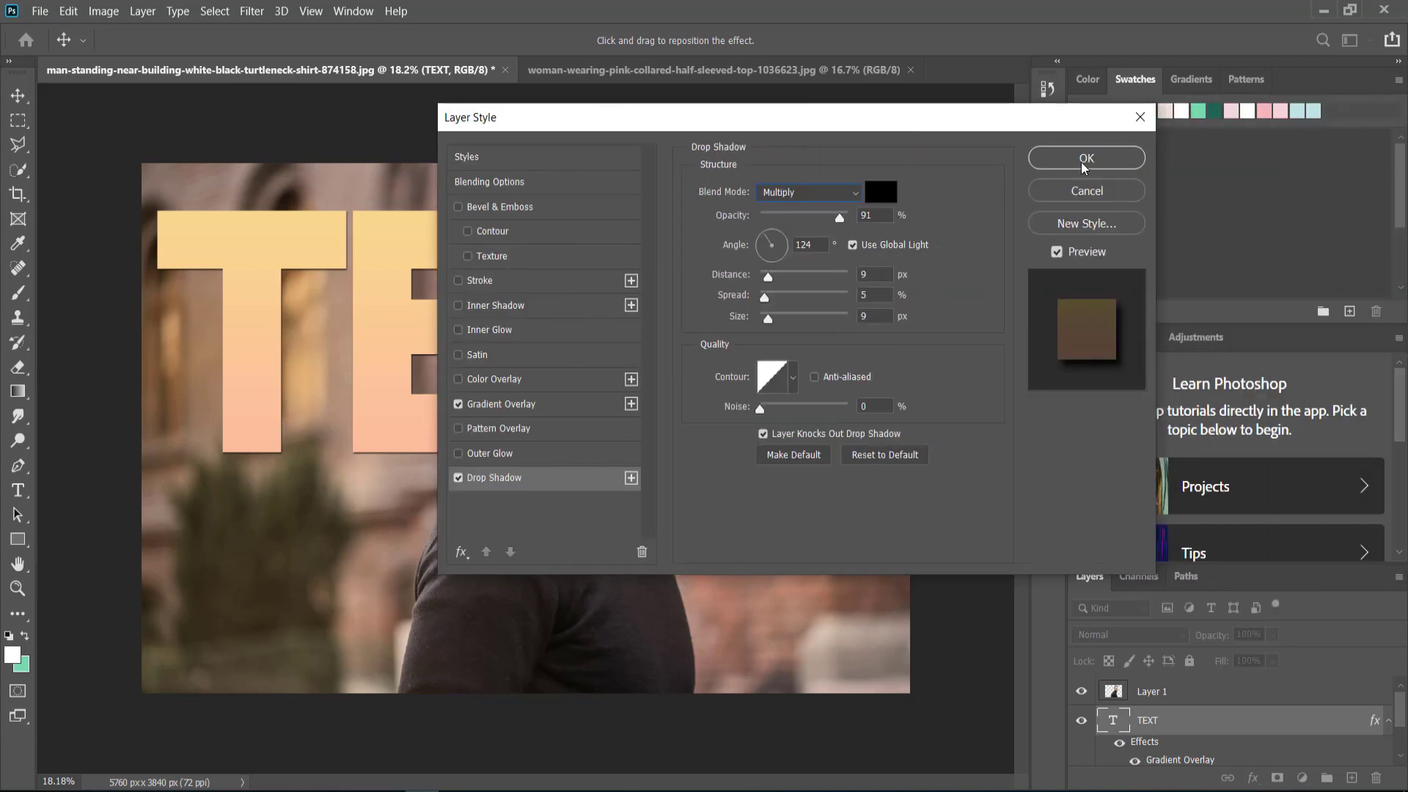
Step: Set the drop shadow angle to 124° and confirm Layer Style with OK
left_click(1084, 157)
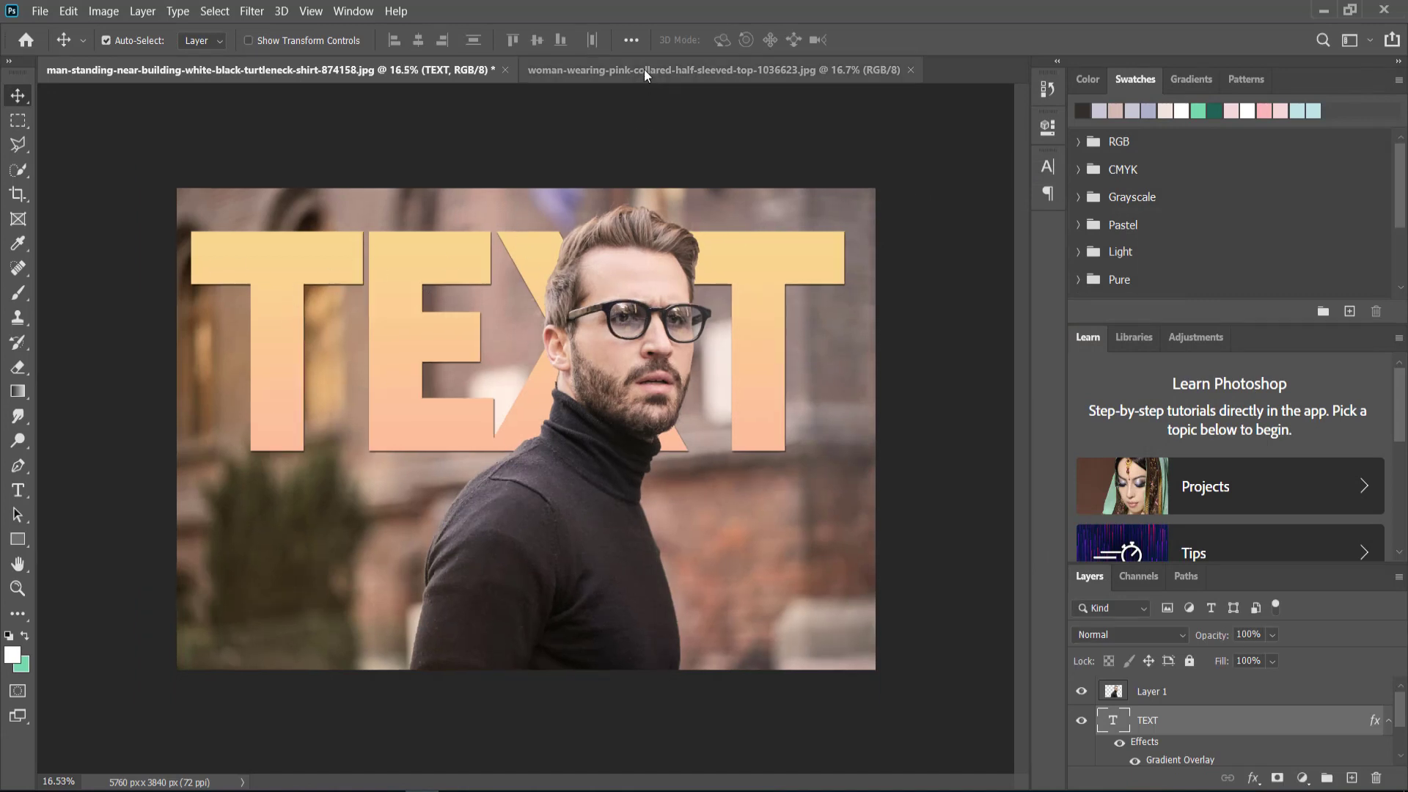
Step: Switch to the woman's photo, box-select her, deselect, and pick the Quick Selection Tool
left_click(709, 69)
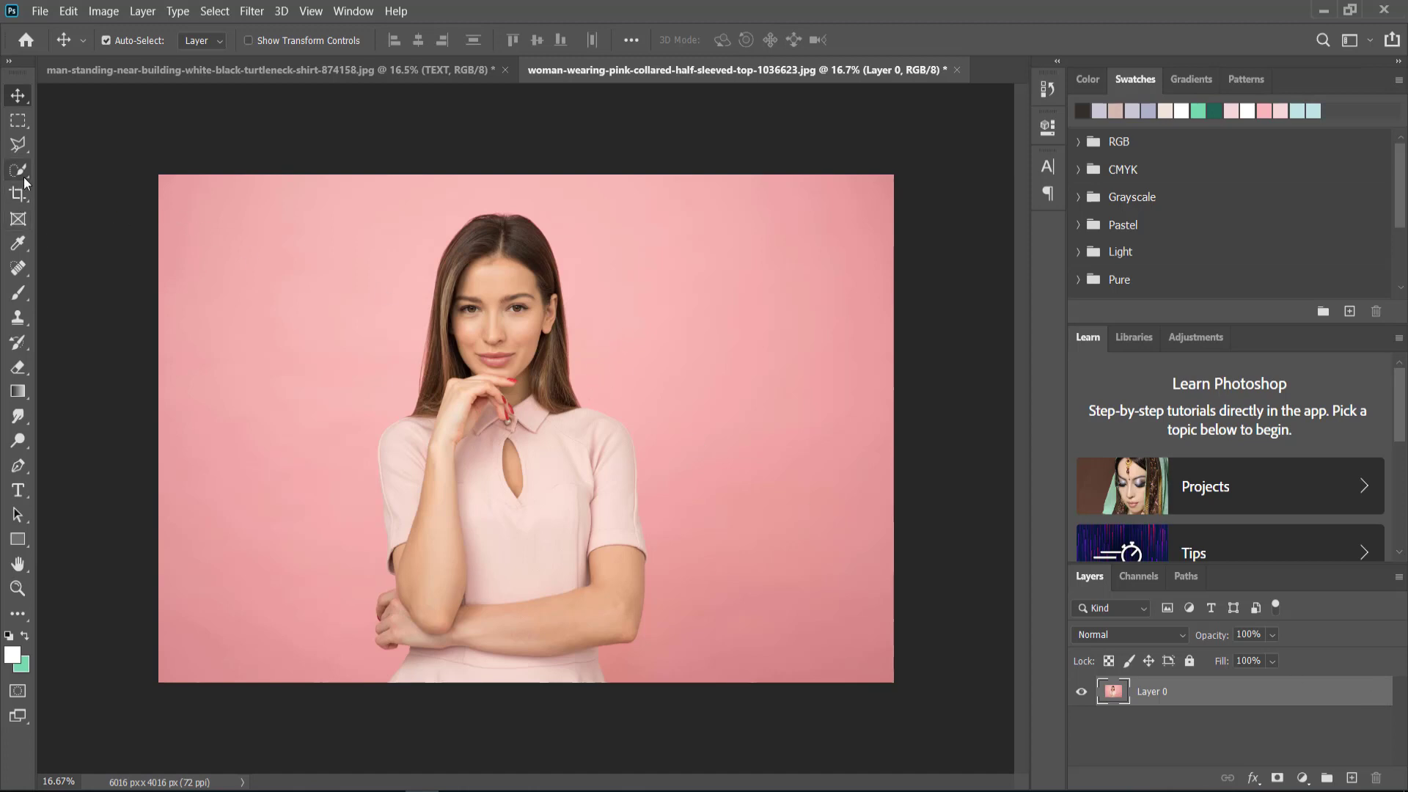
left_click(18, 169)
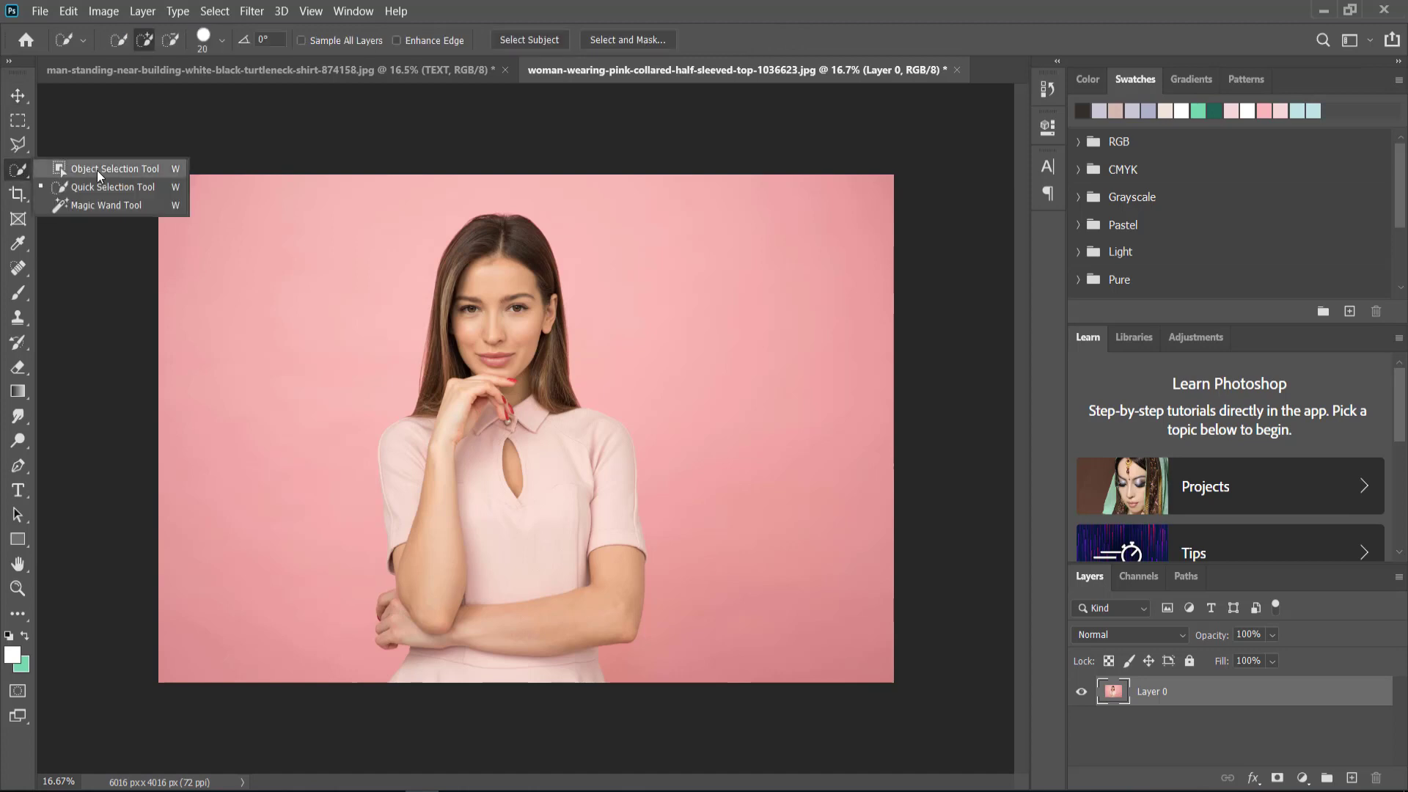
left_click(115, 168)
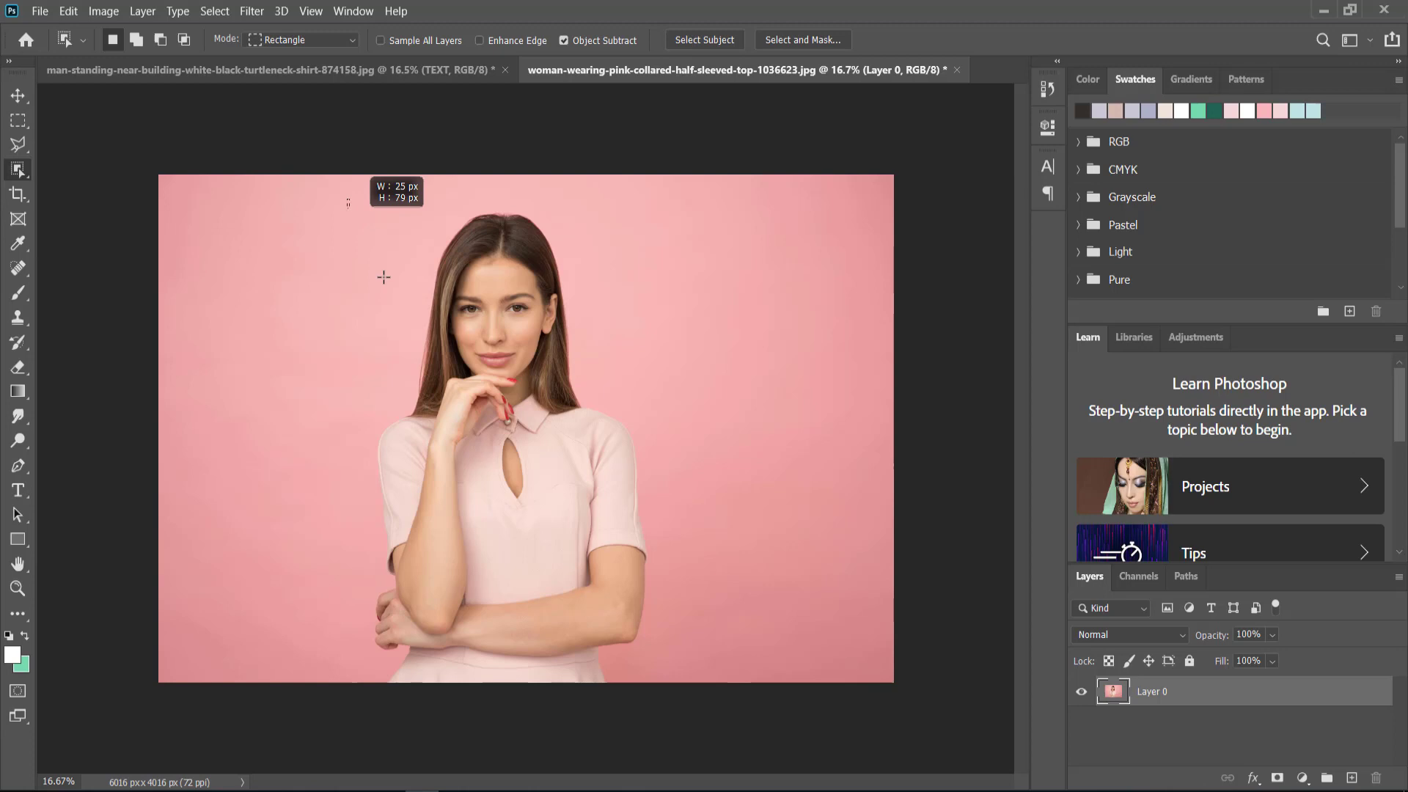
left_click_drag(345, 195, 683, 664)
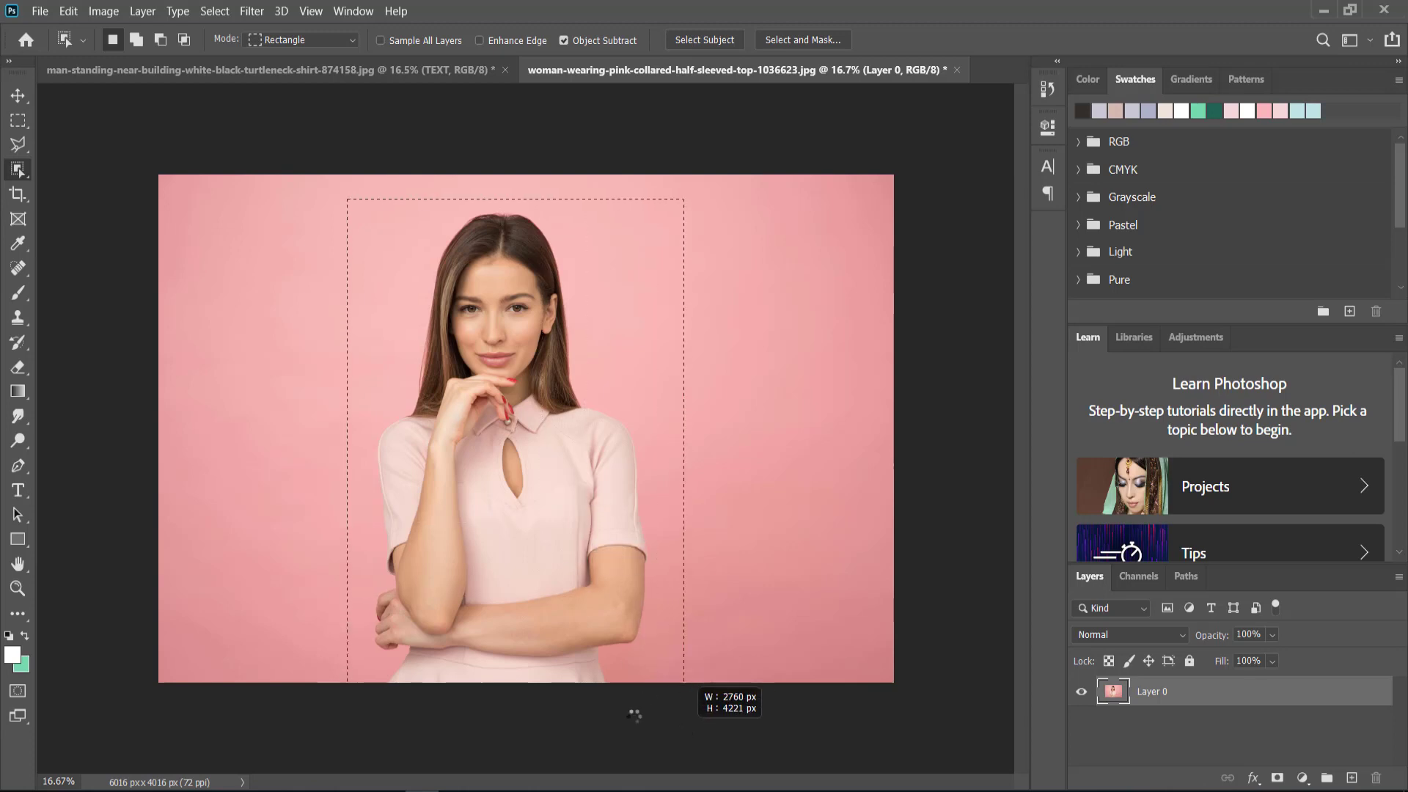
left_click(704, 39)
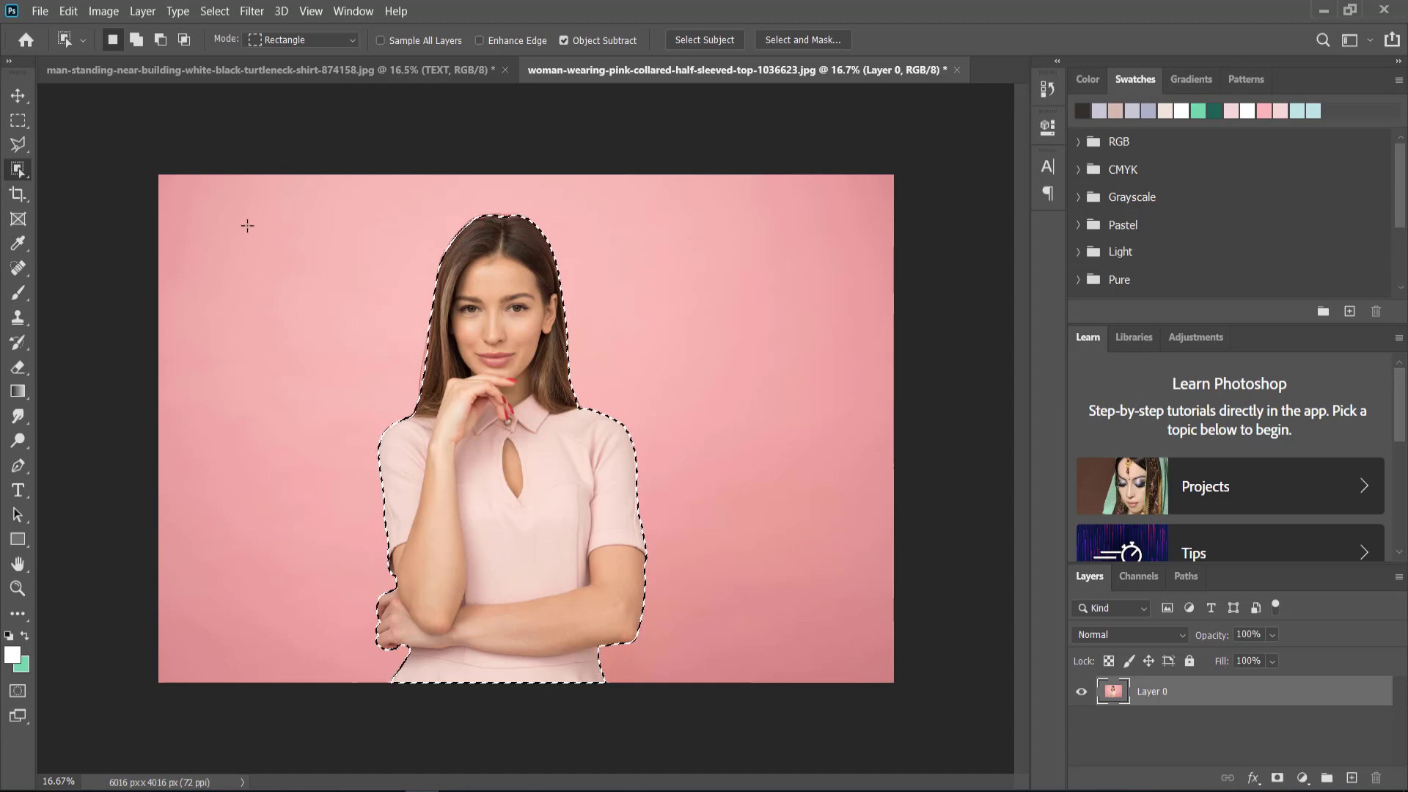
left_click(16, 168)
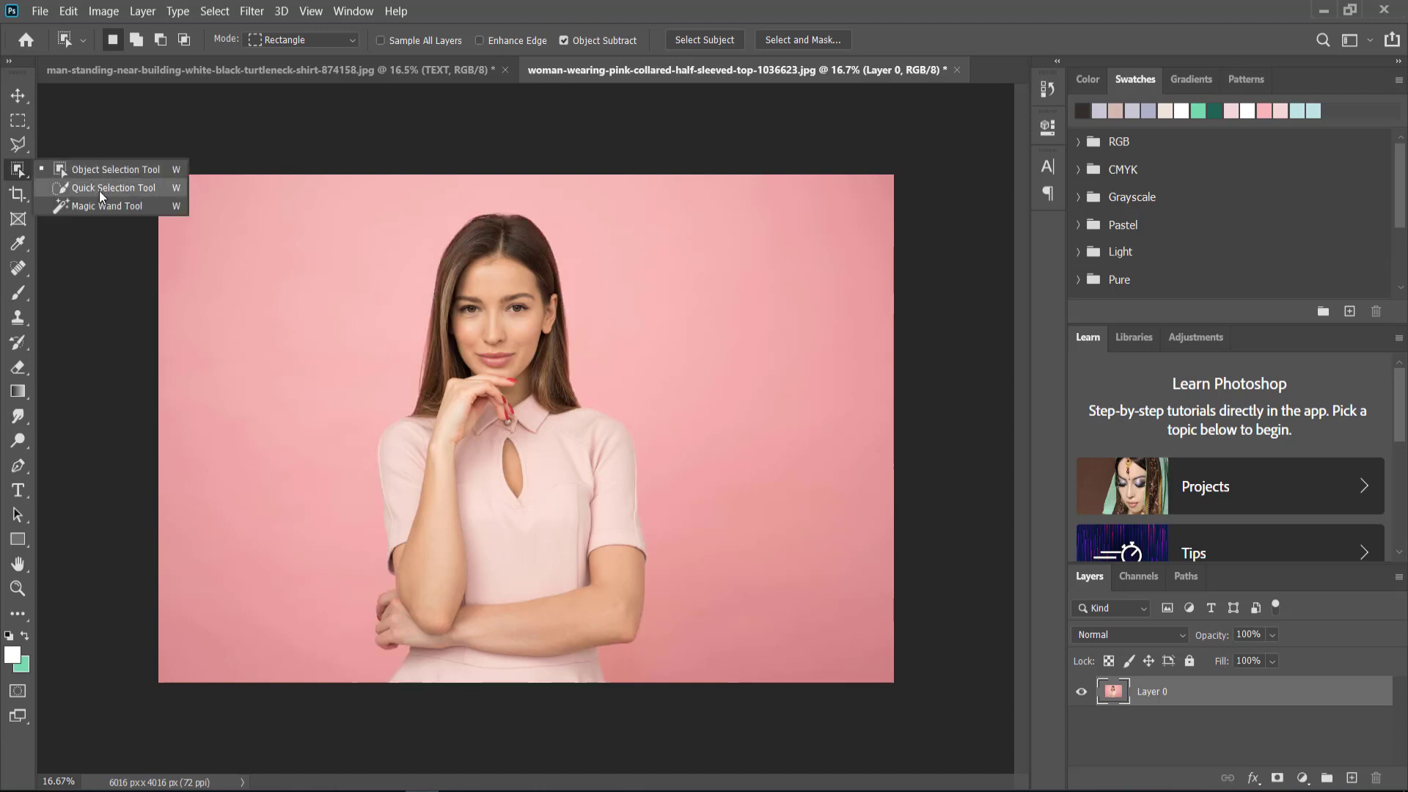
left_click(112, 188)
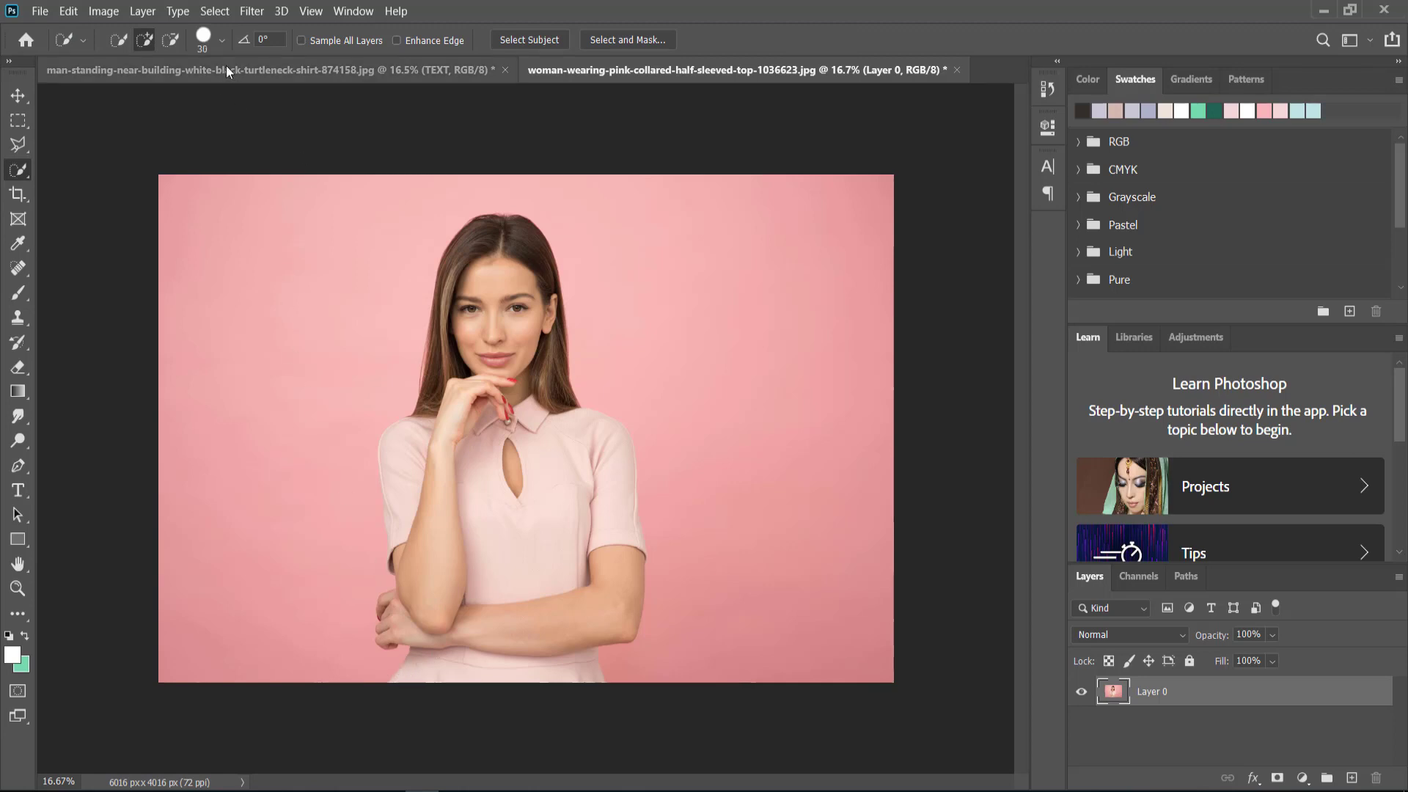
Step: Paint over the woman with Quick Selection and duplicate her onto Layer 1
key("]")
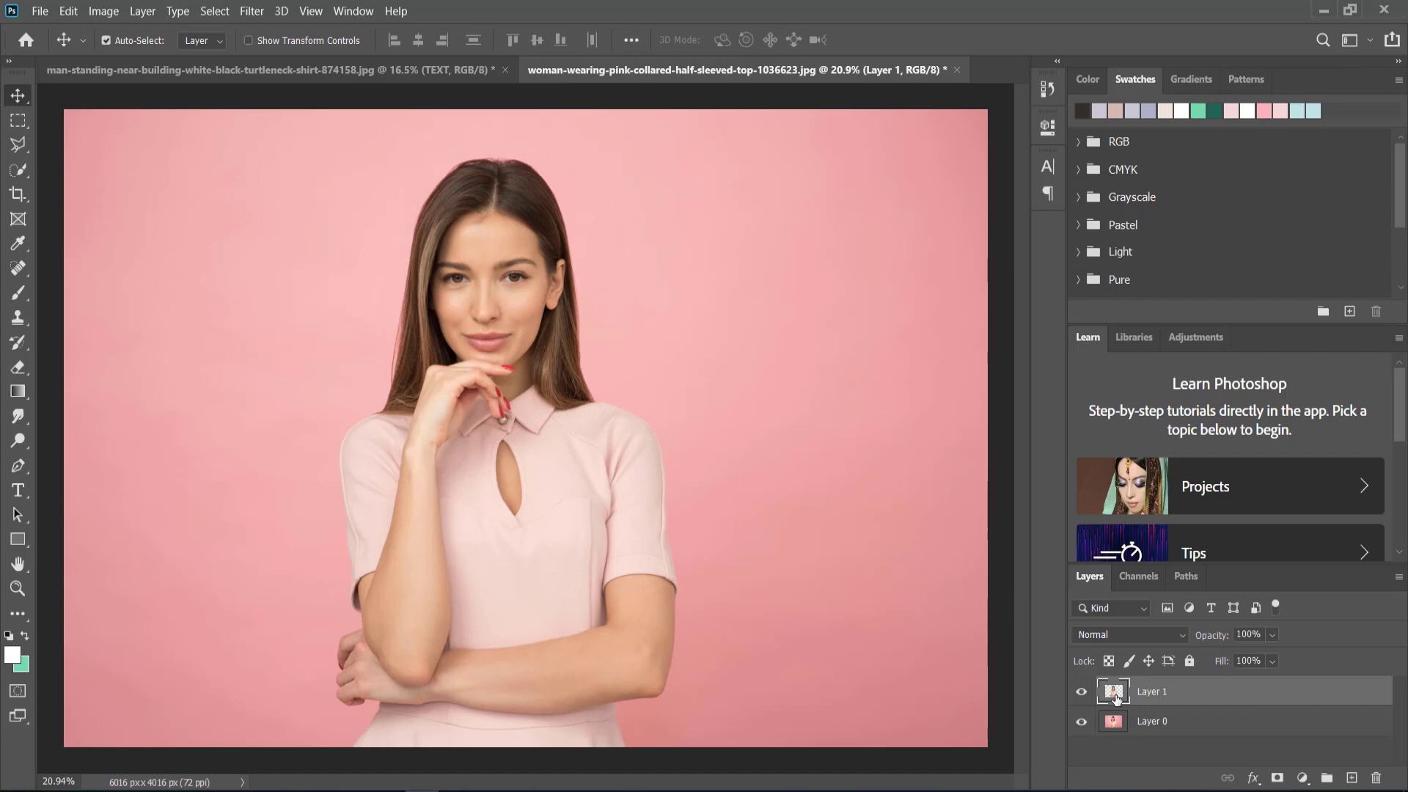
left_click(1082, 721)
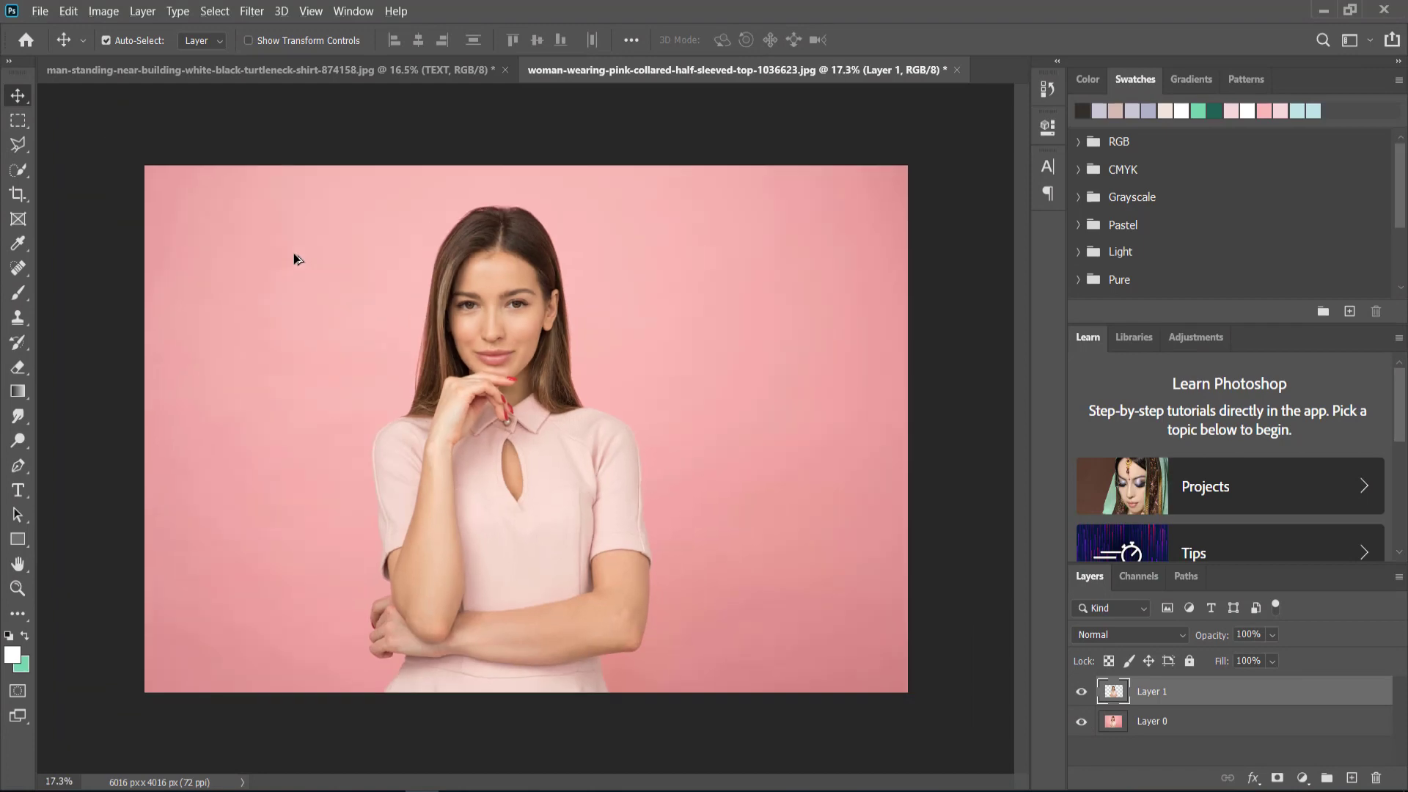
Step: Type a two-line white 'TEXT BEHIND' and resize it with Free Transform
left_click(17, 491)
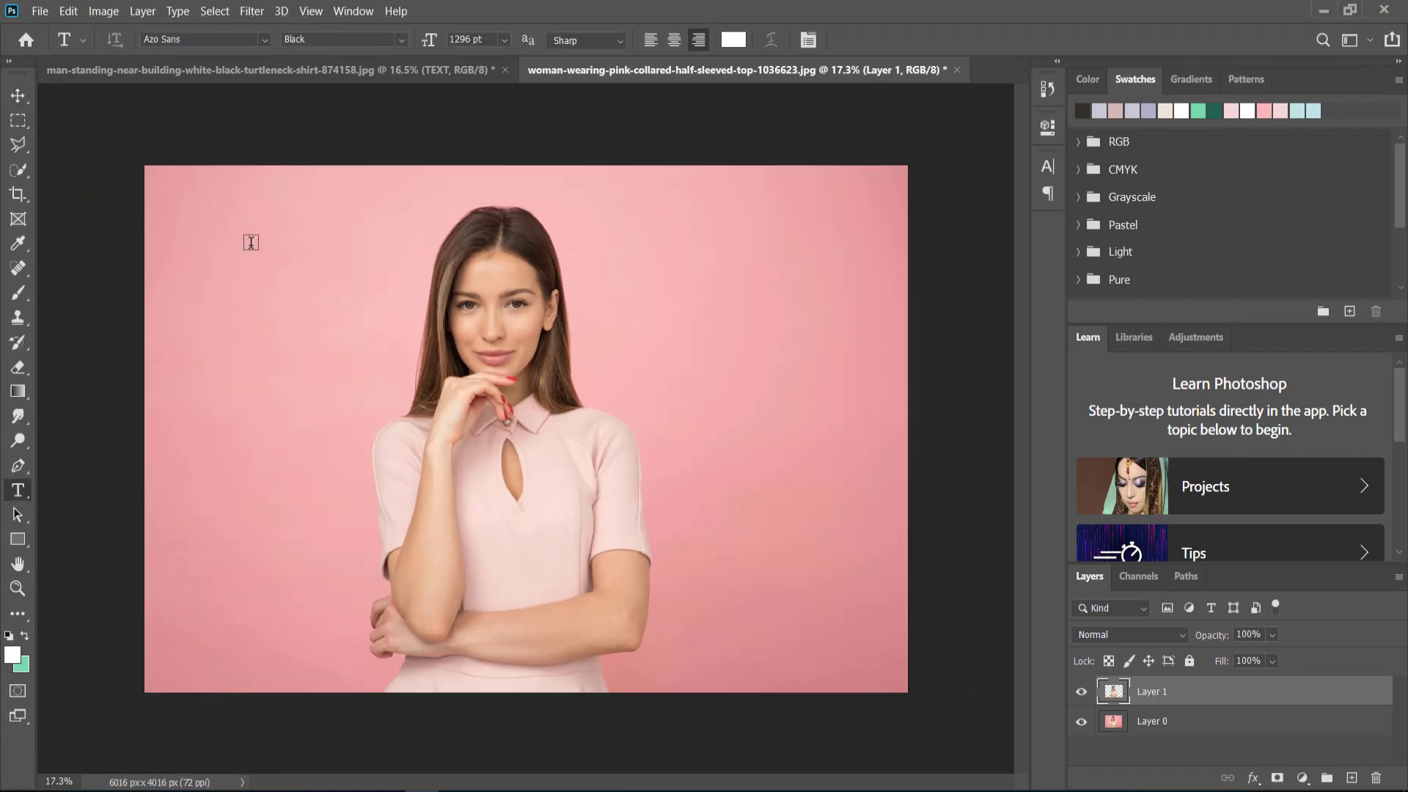
type("m")
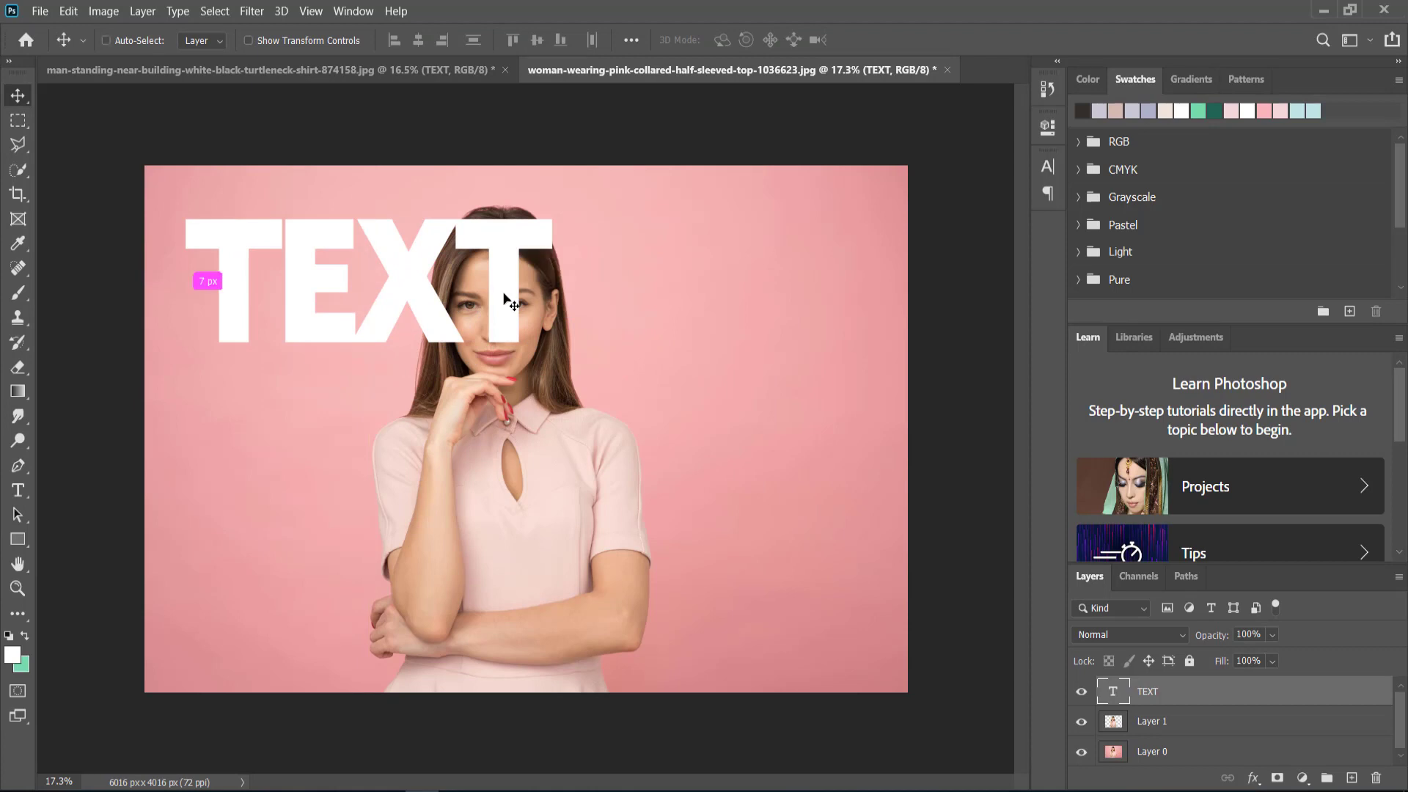
left_click(16, 491)
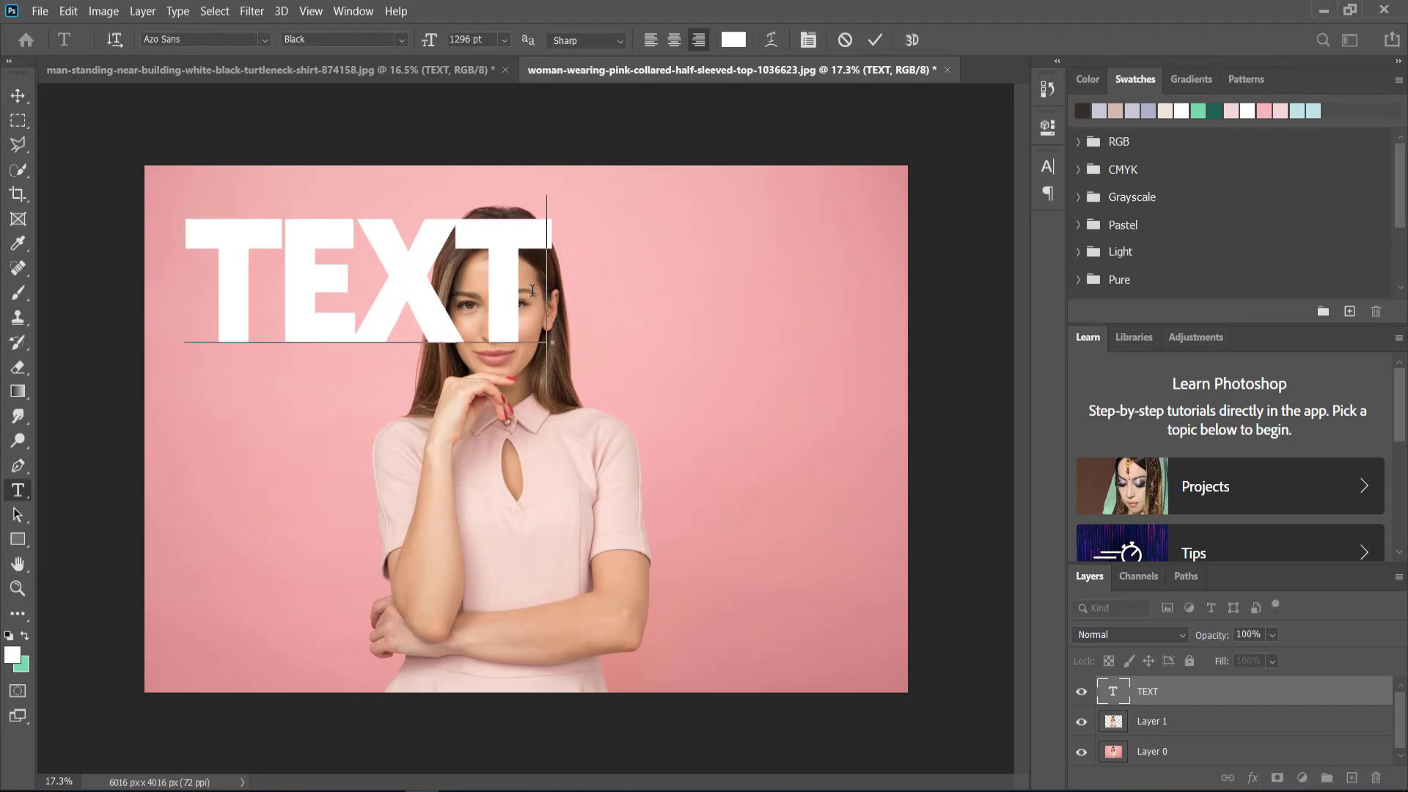
type("EHIND")
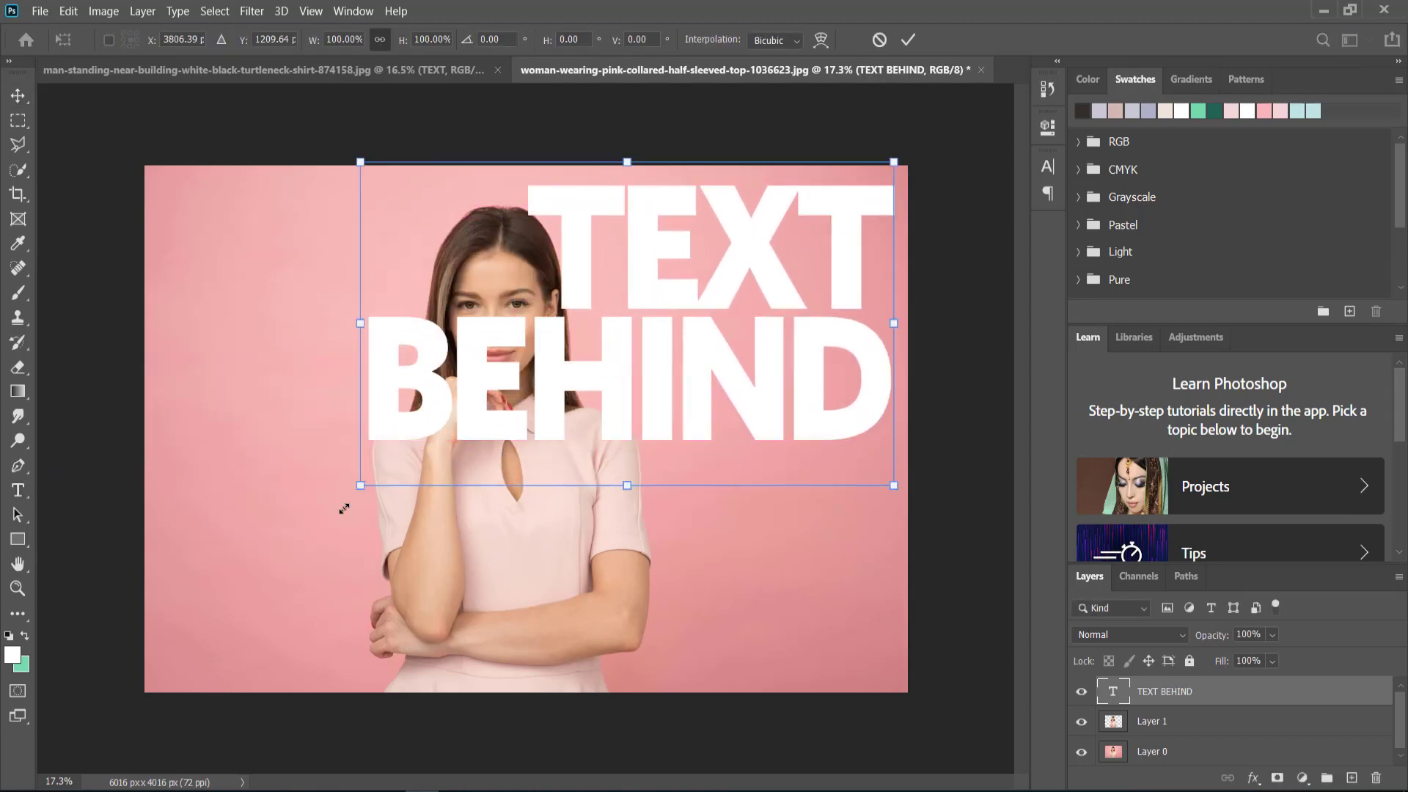
Step: Scale the TEXT BEHIND lettering up to span across the woman's photo
left_click_drag(359, 484, 176, 597)
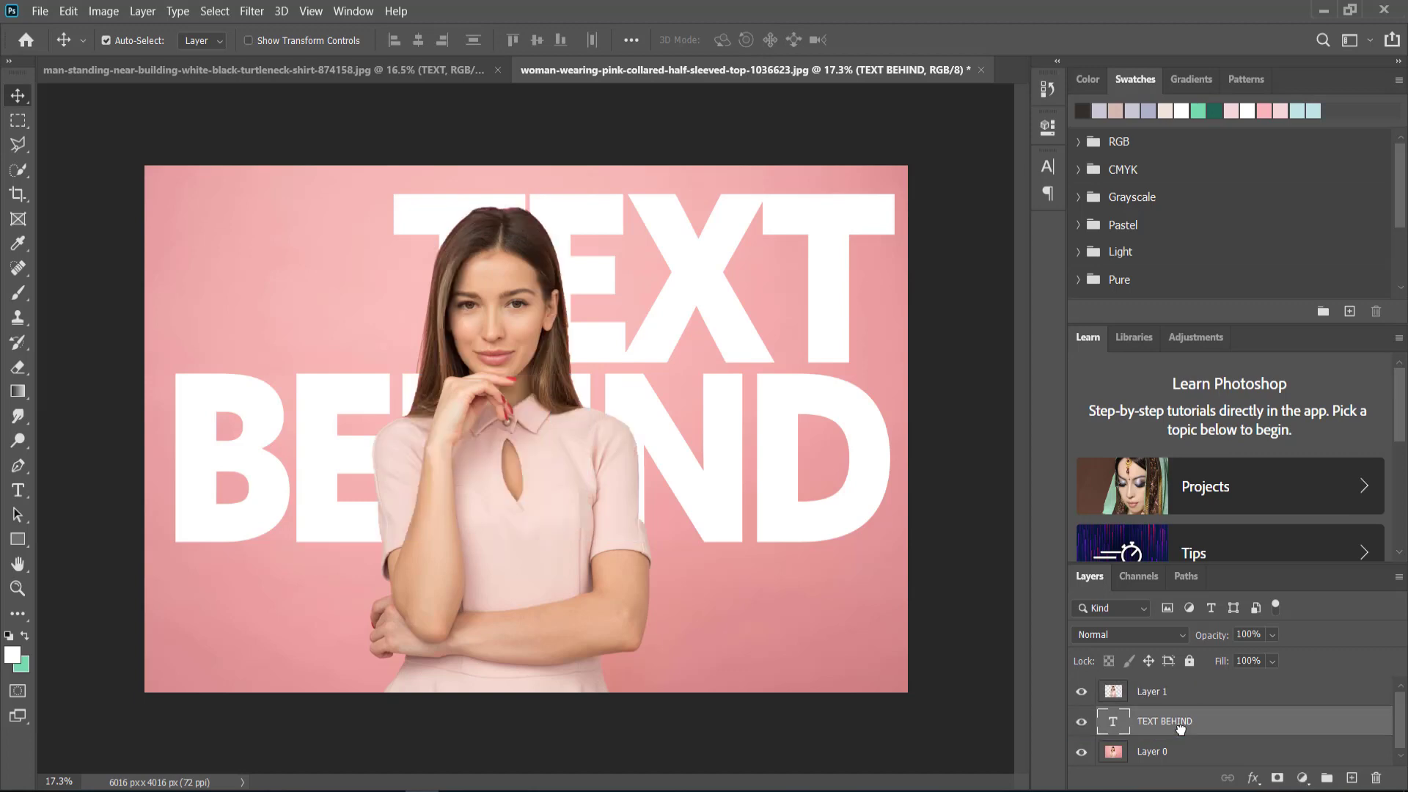
mouse_move(1255, 727)
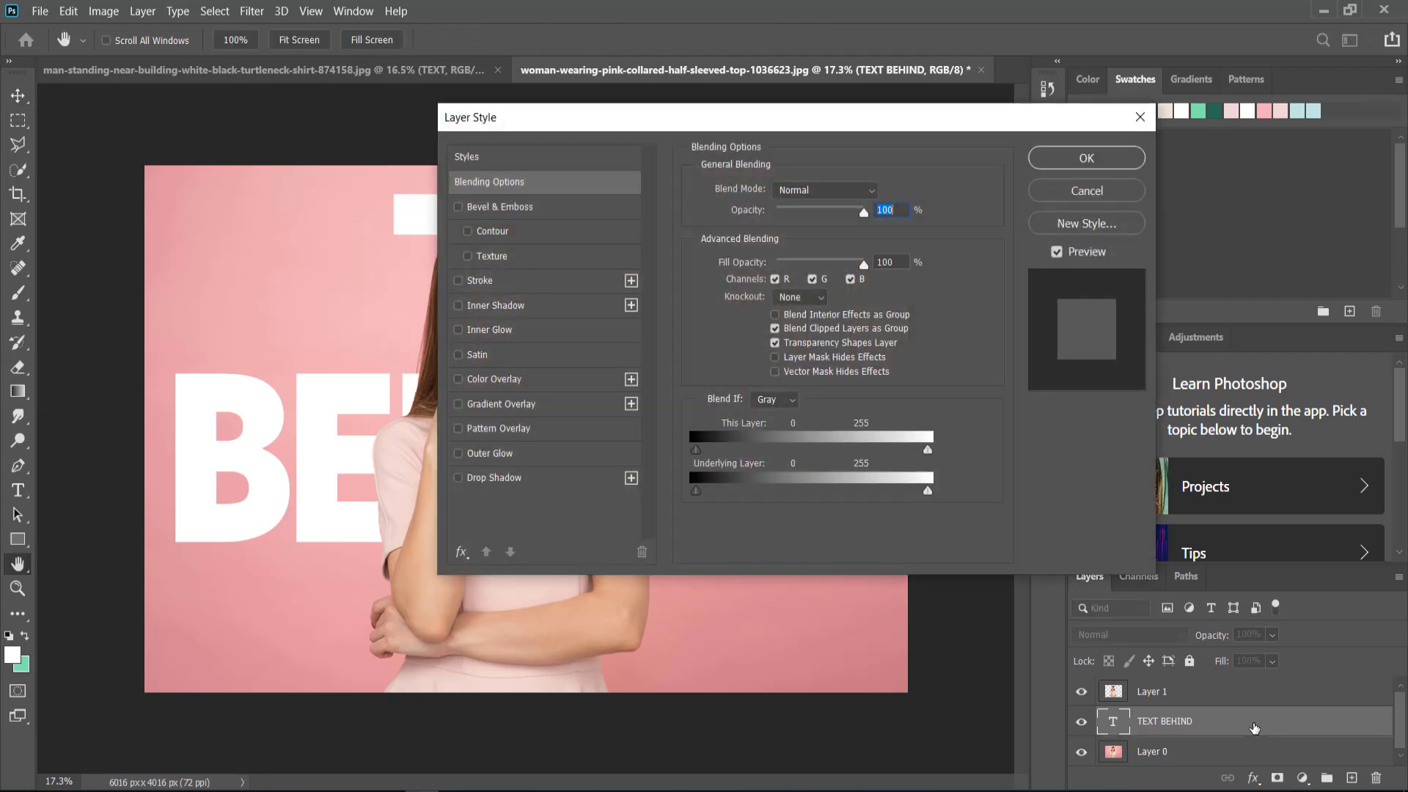
mouse_move(1167, 728)
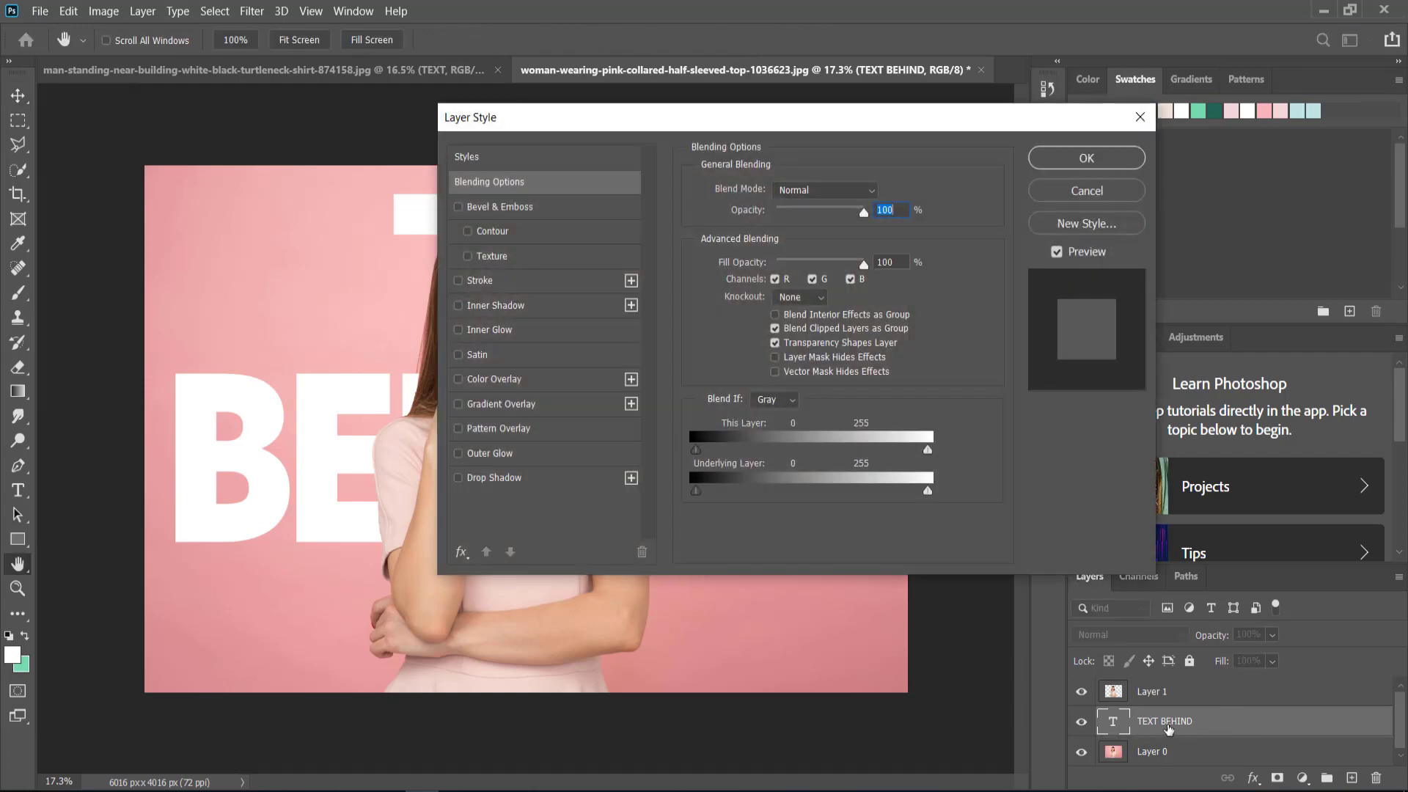
Step: Apply a Gradient Overlay using the pale Pink_03 preset to the TEXT BEHIND letters
left_click(500, 404)
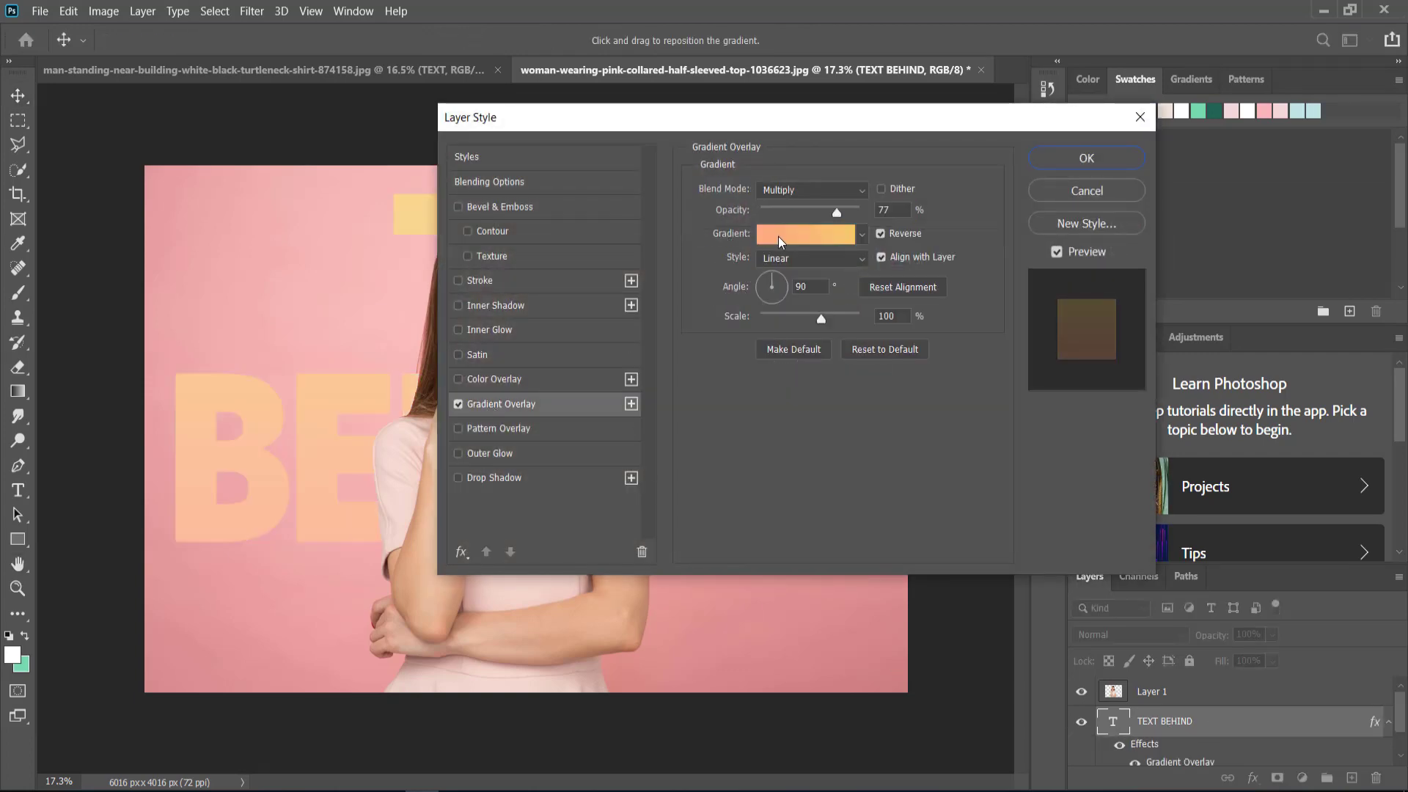
left_click(805, 233)
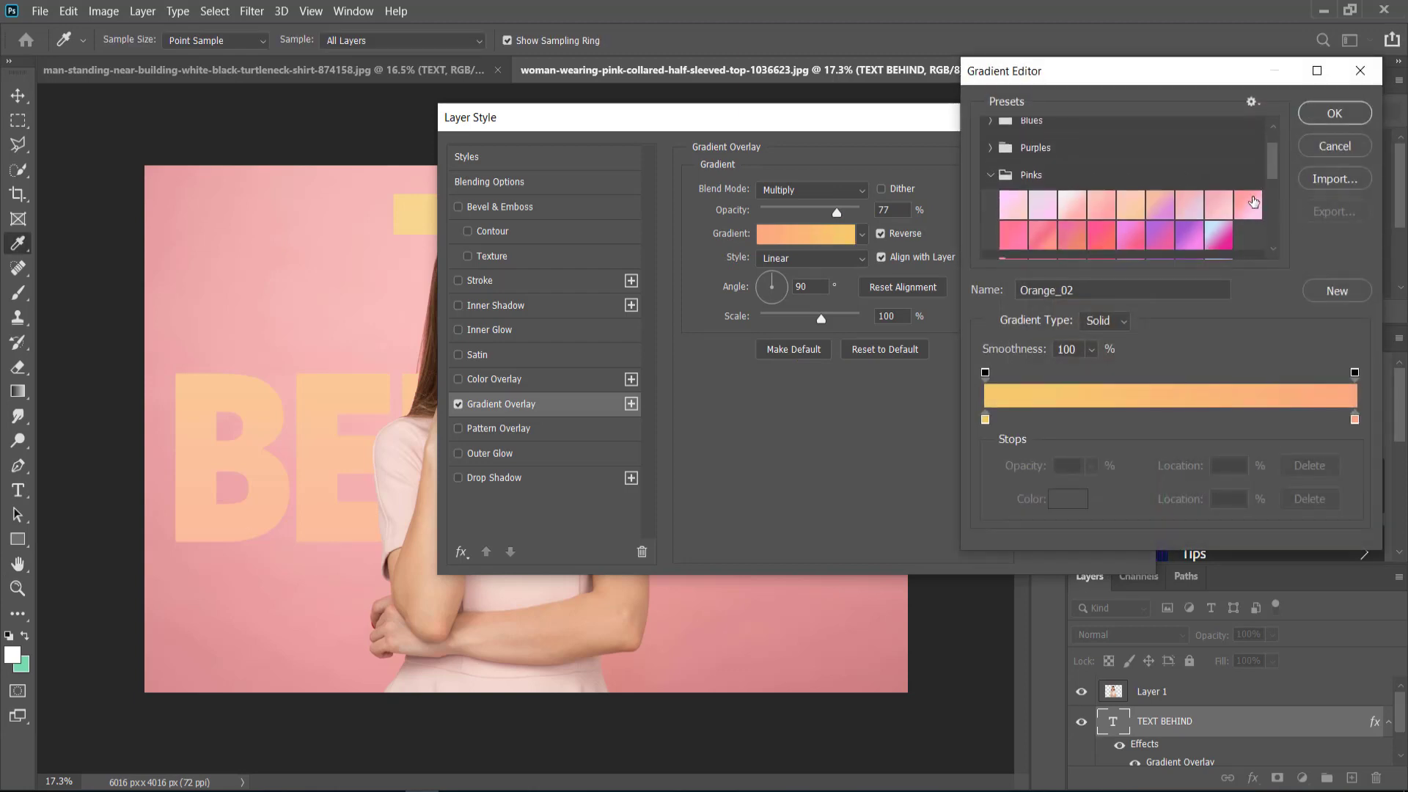
left_click(1247, 204)
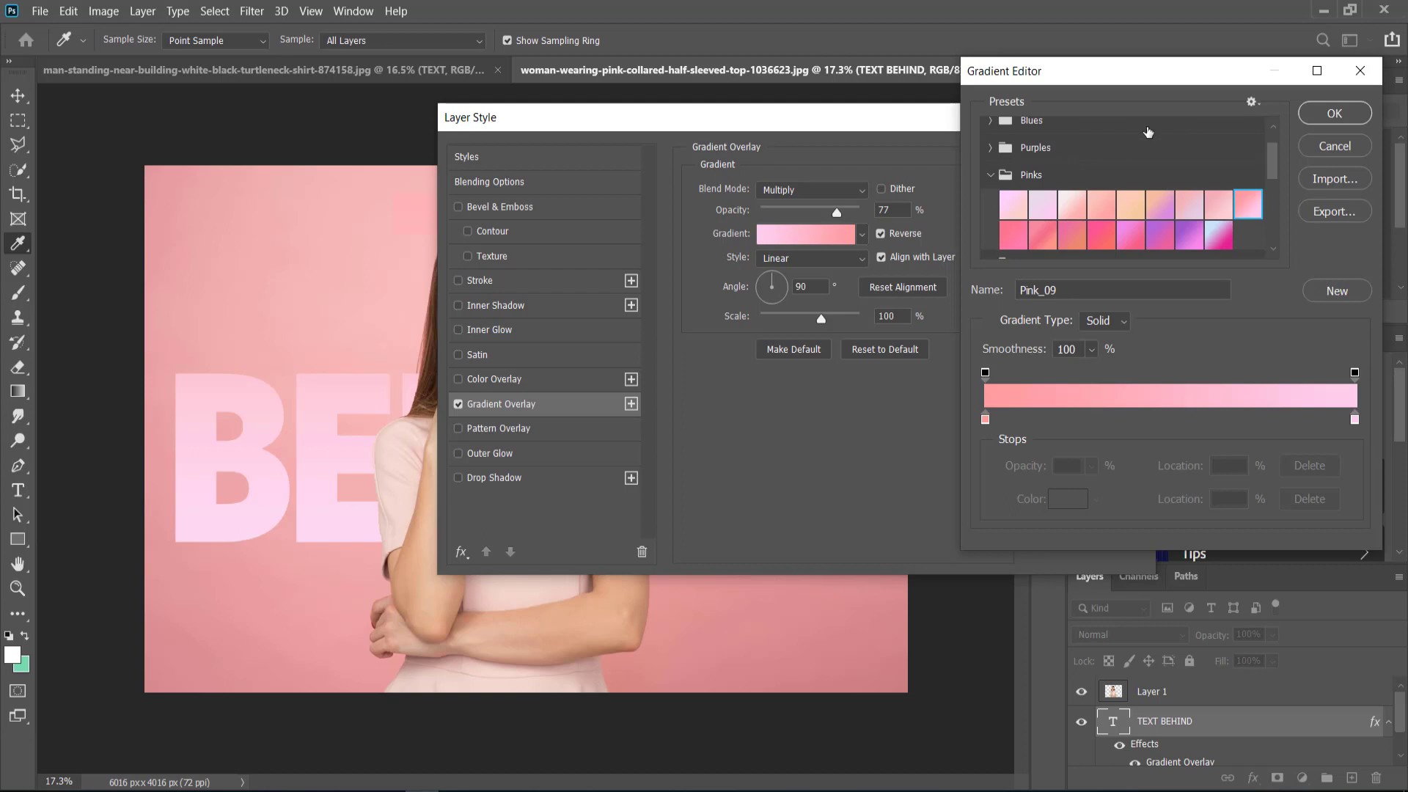
left_click(1071, 204)
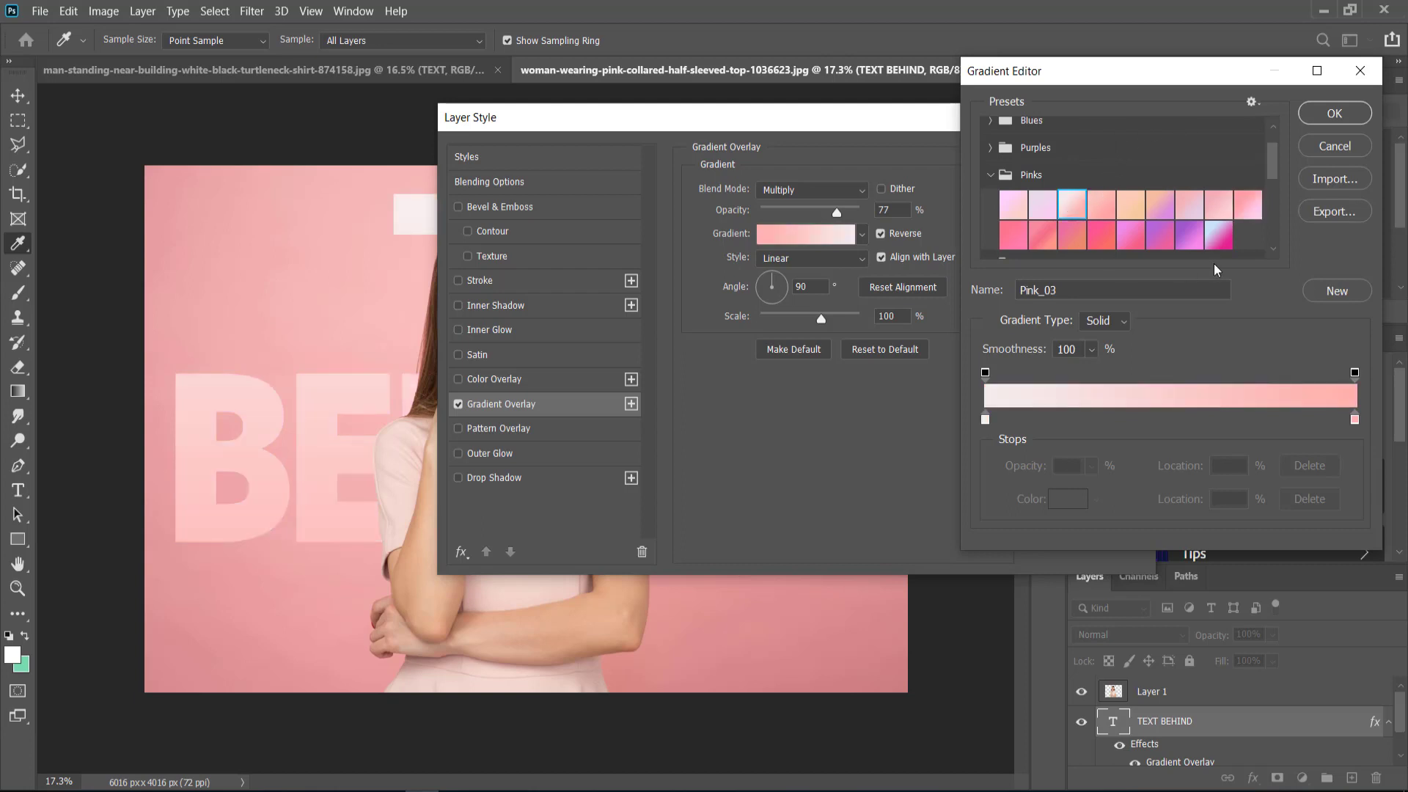
left_click(1333, 113)
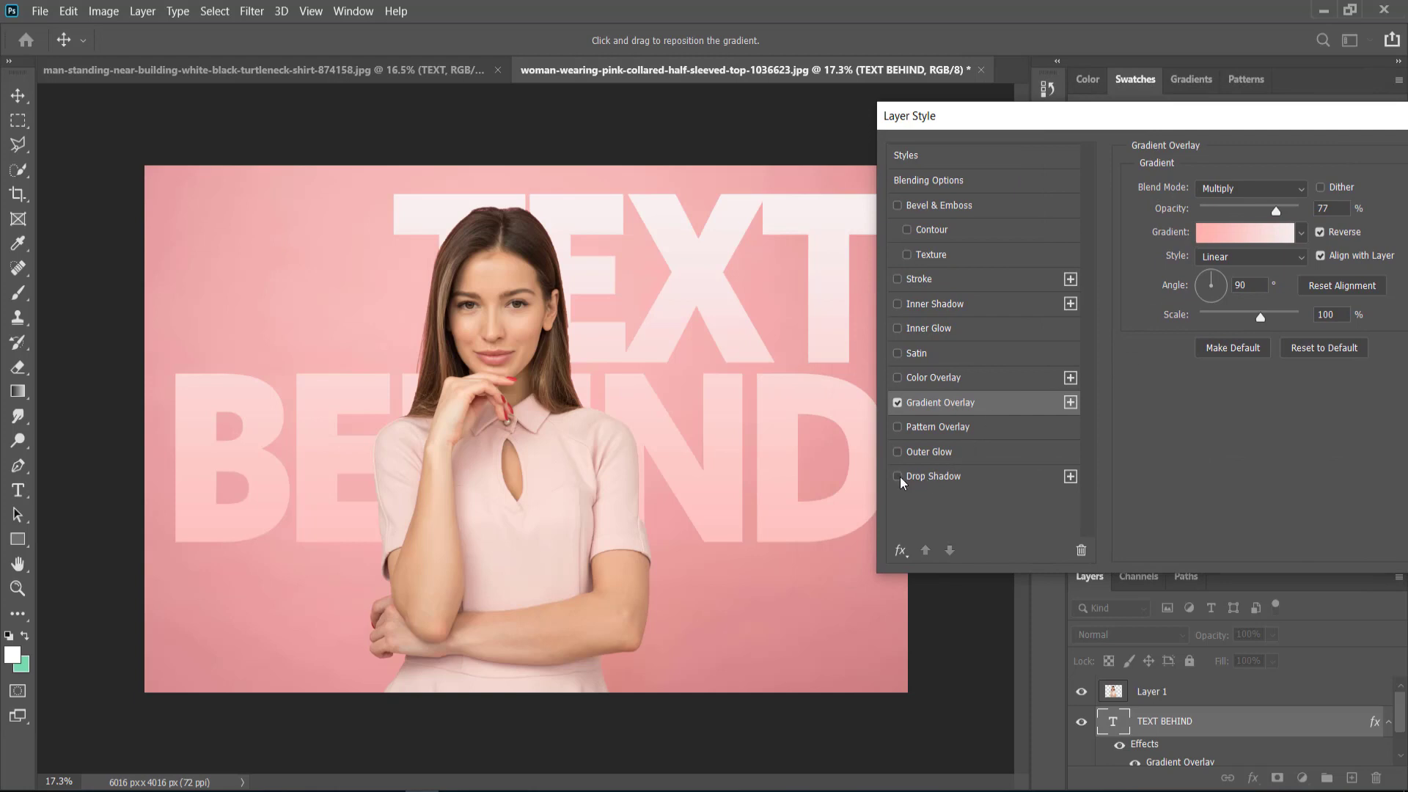
Step: Enable Drop Shadow on the pink TEXT BEHIND layer style
left_click(897, 476)
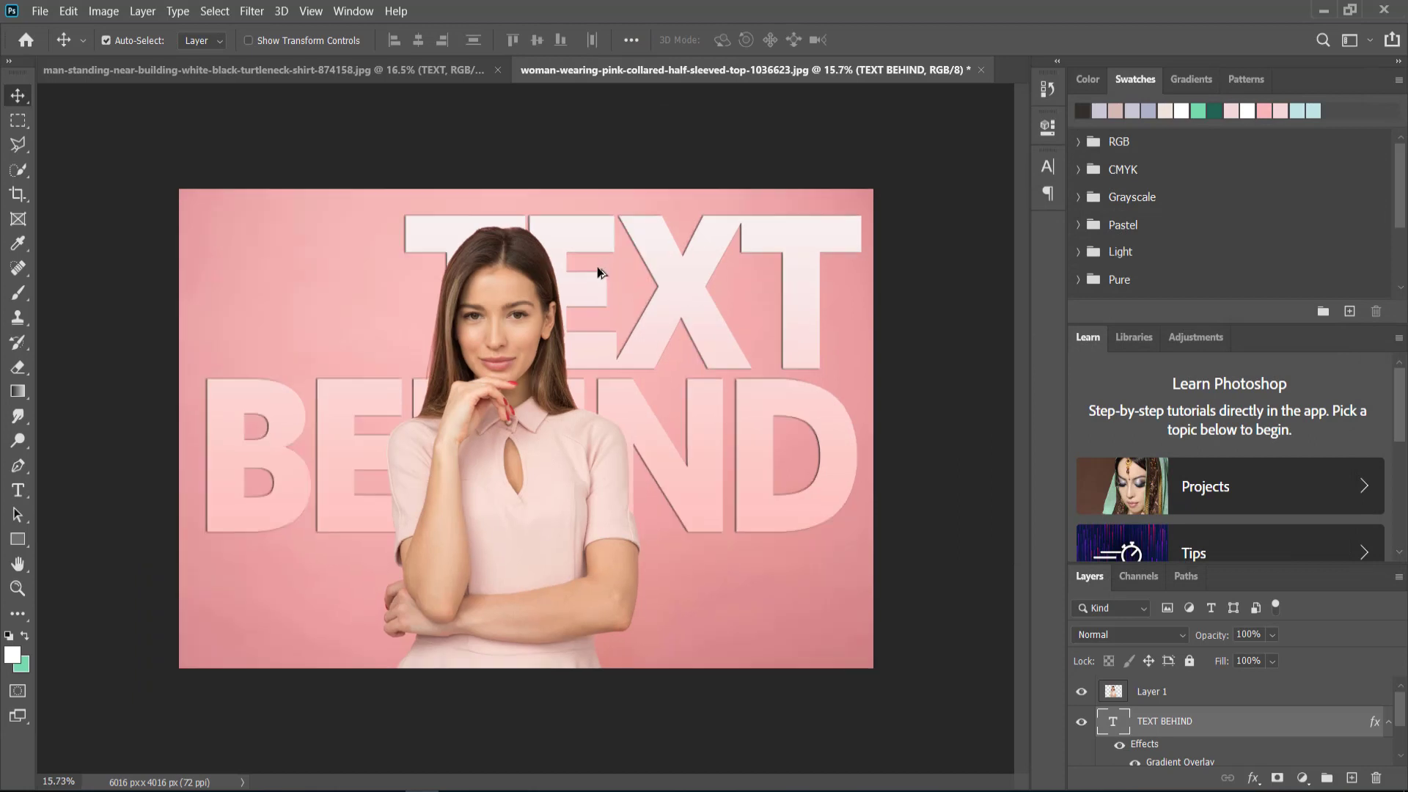
mouse_move(495, 216)
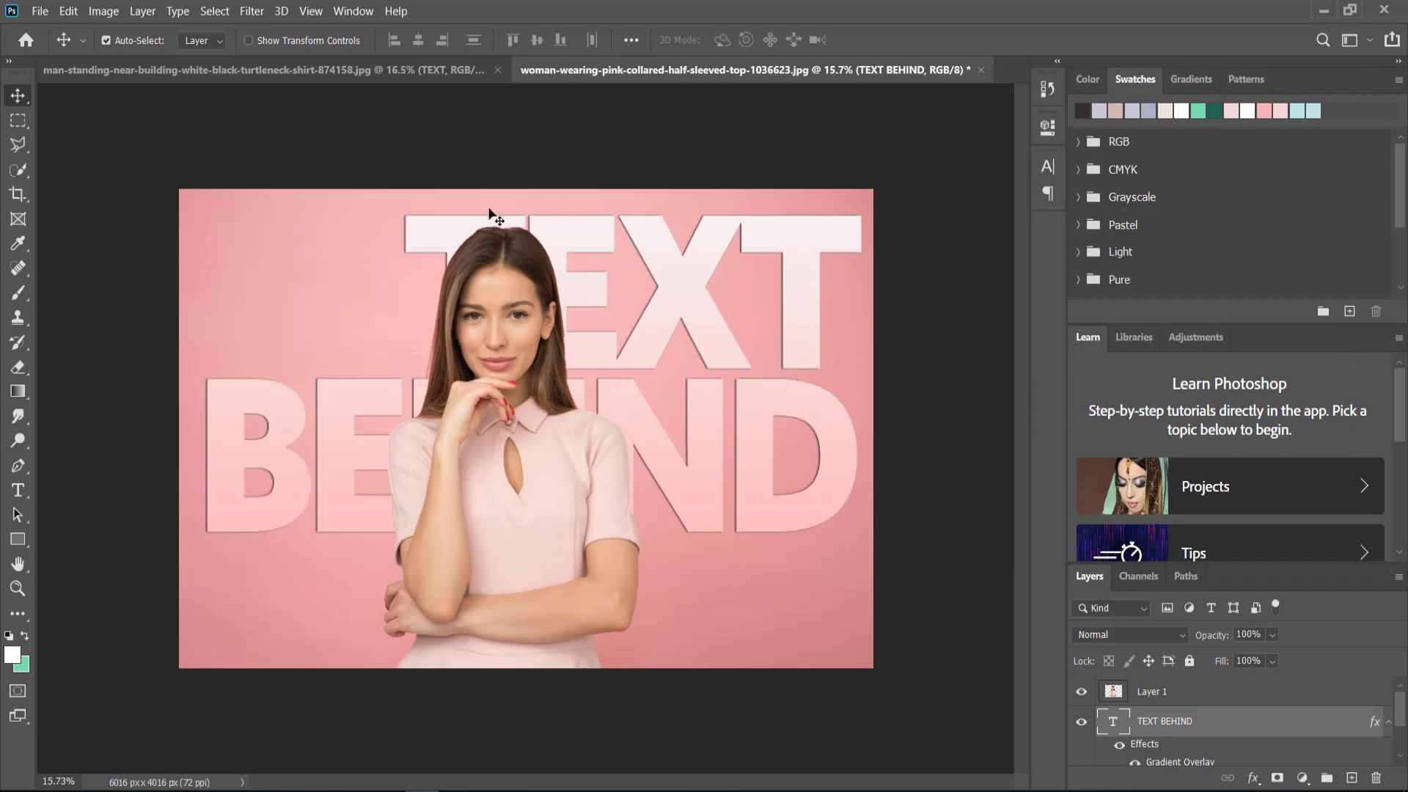